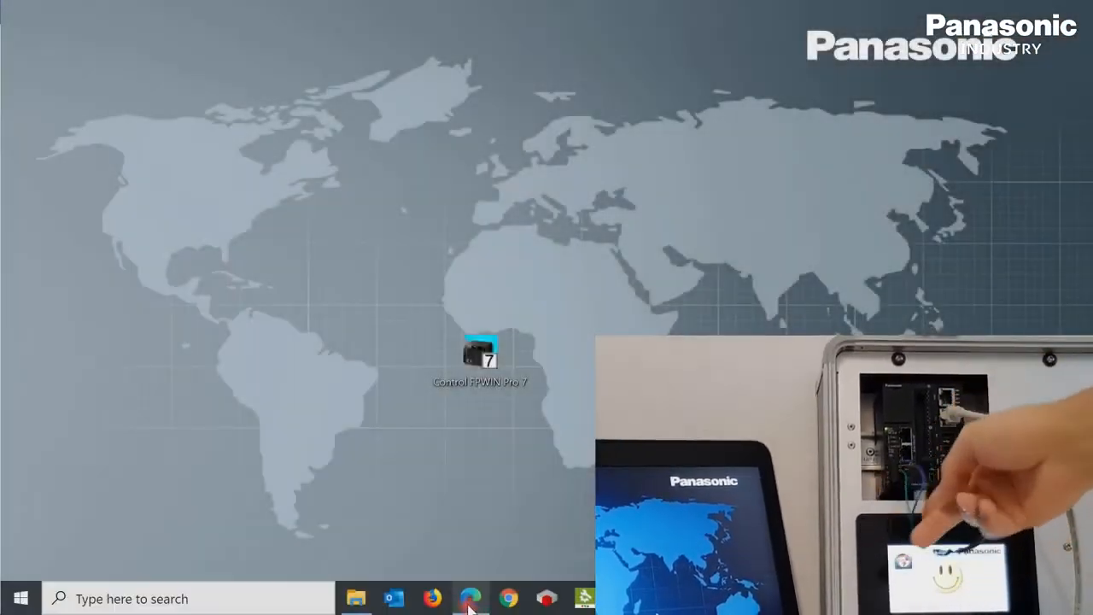
Step: Open Microsoft Edge on the MyFirstWebPage page at 192.168.0.1 showing live Sample Data
left_click(473, 597)
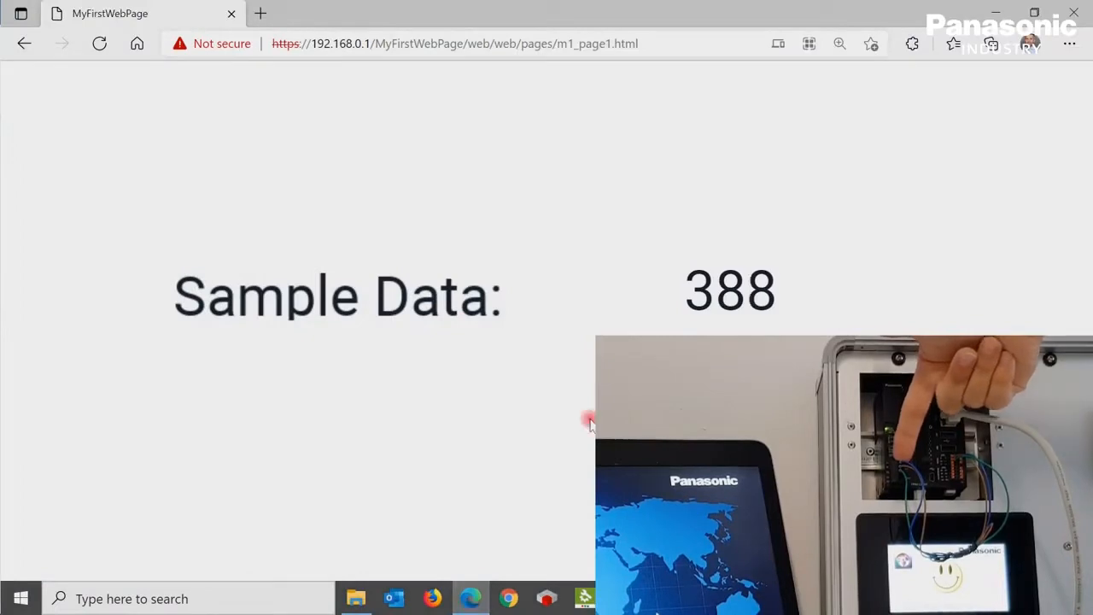
left_click(486, 43)
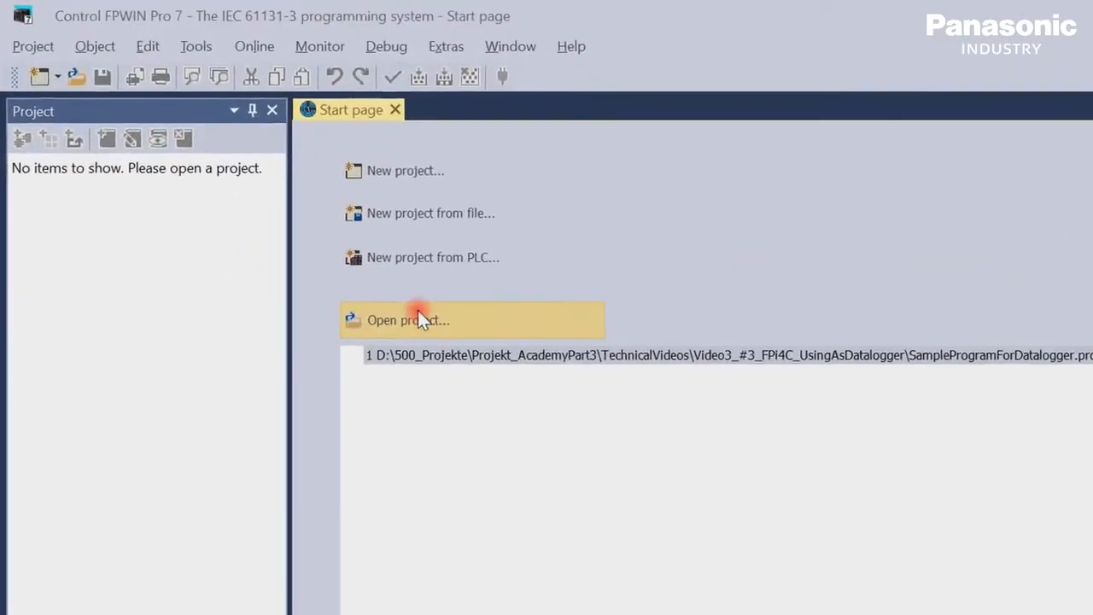
Step: Open SampleProgramForDatalogger and Program_1, check communication parameters, then go online
left_click(417, 320)
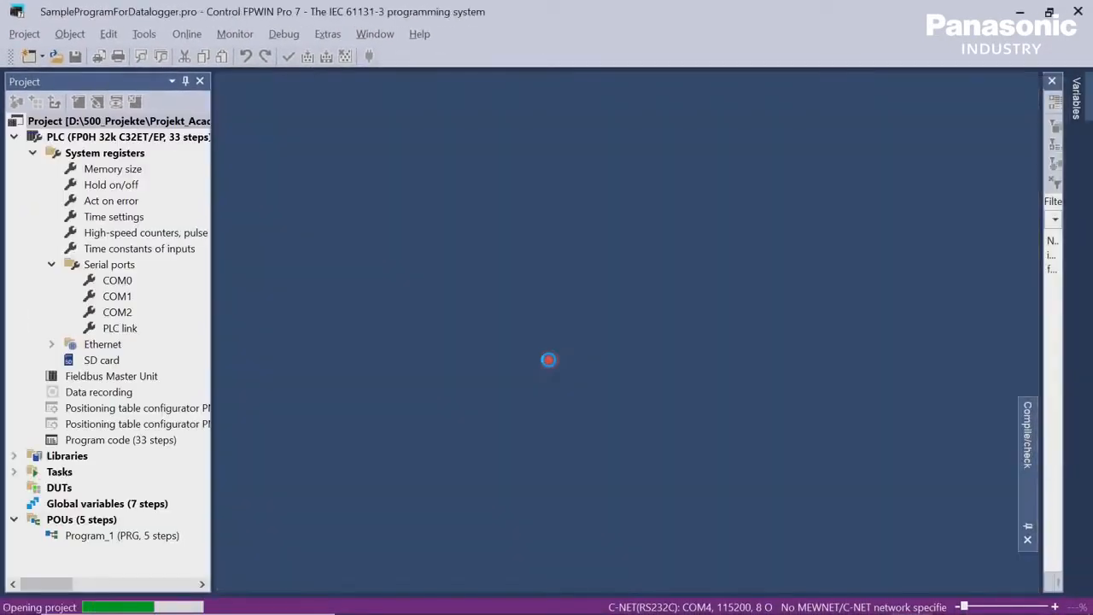
double_click(117, 280)
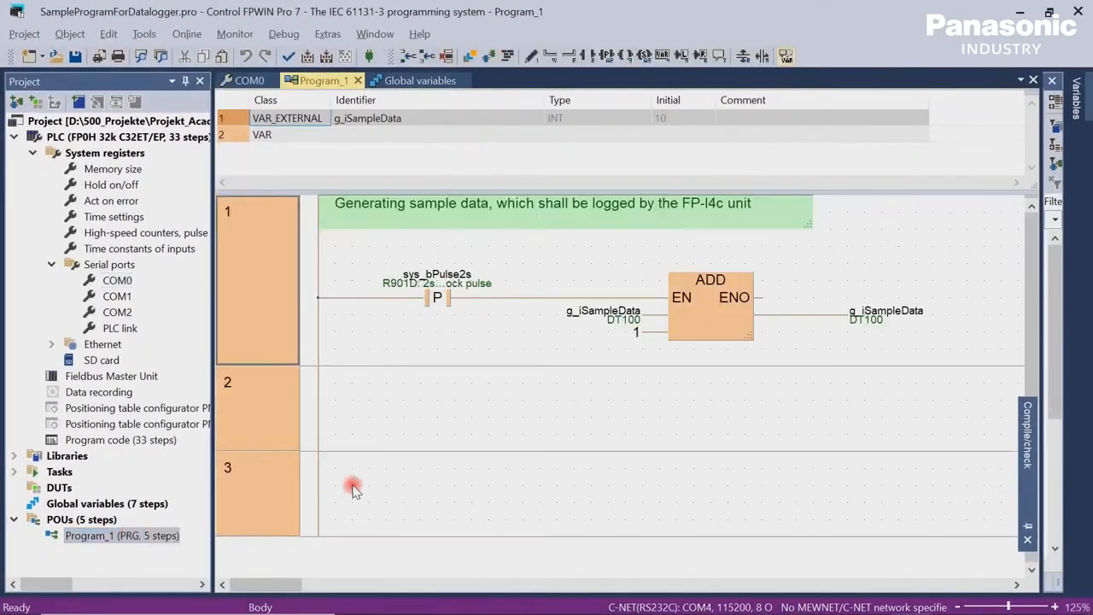
mouse_move(743, 316)
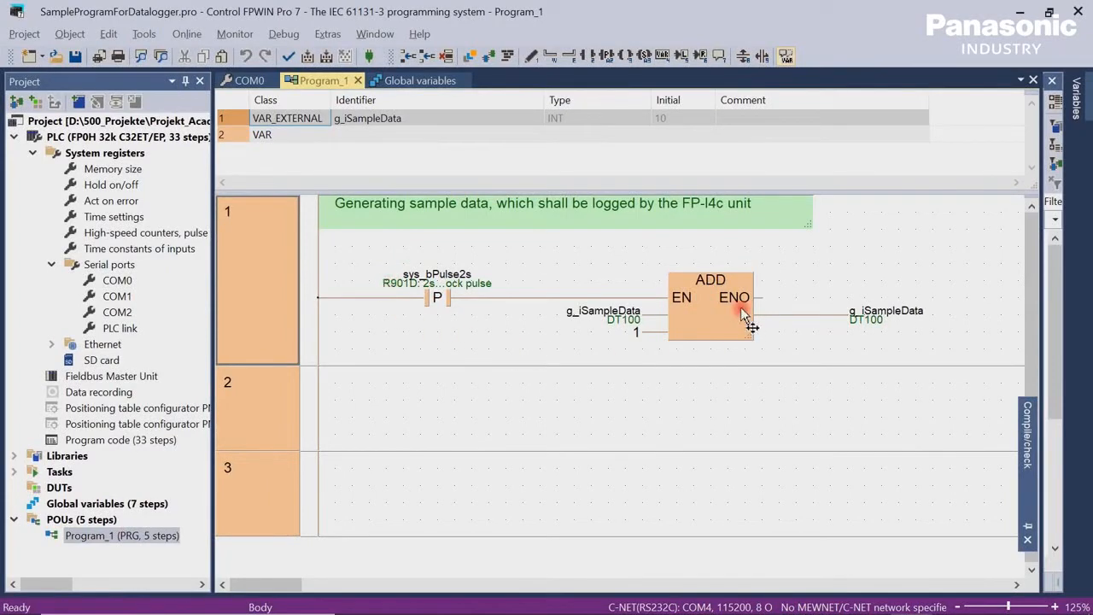
mouse_move(881, 334)
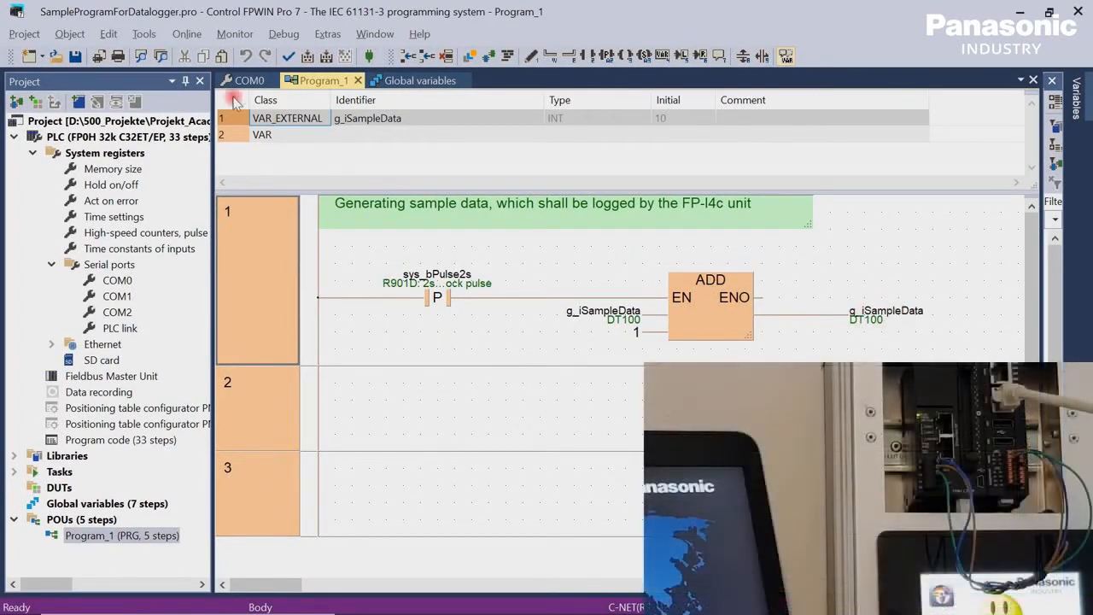
left_click(187, 34)
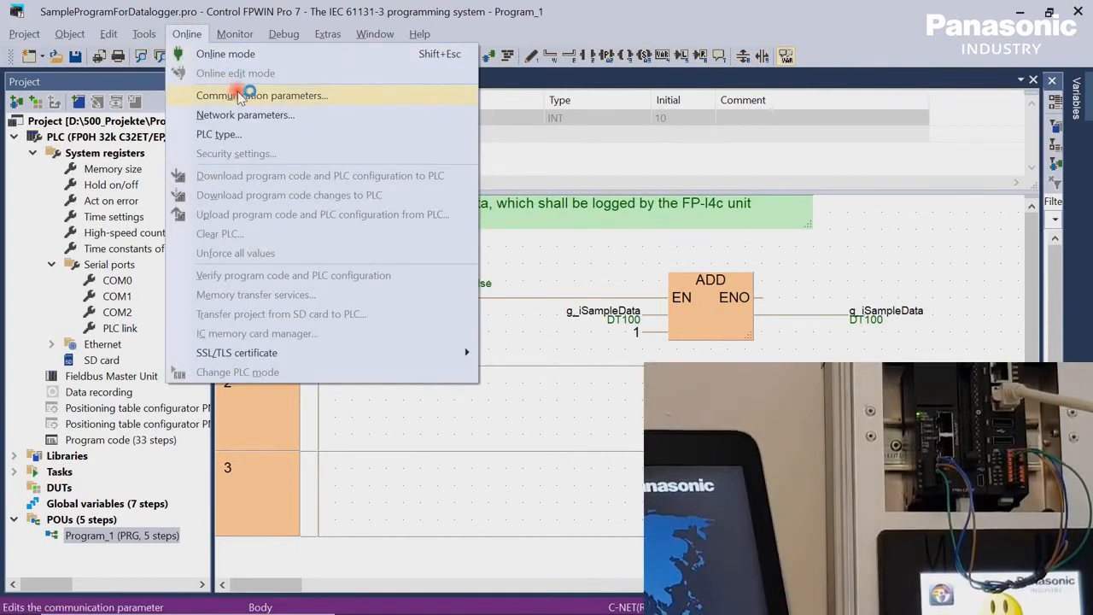
left_click(261, 95)
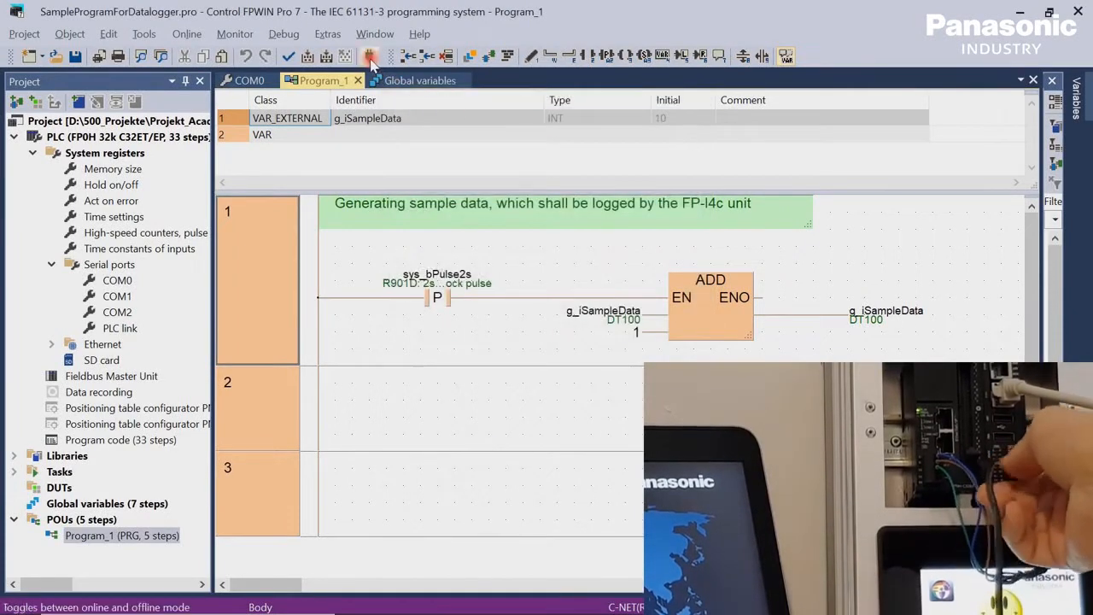
left_click(368, 57)
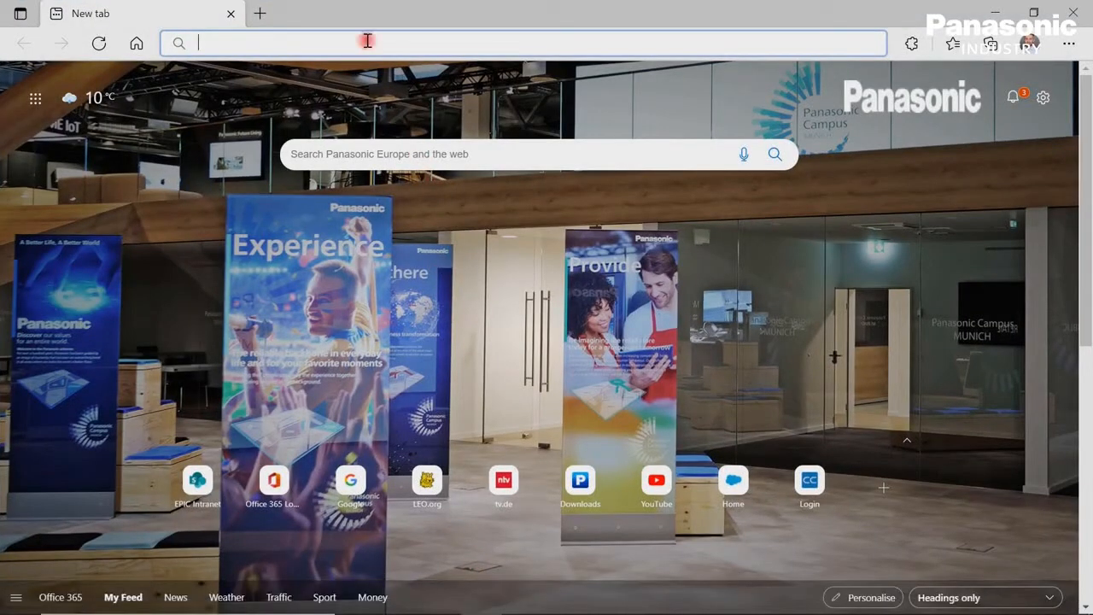
type("https://192.168.0.1/machine_config/")
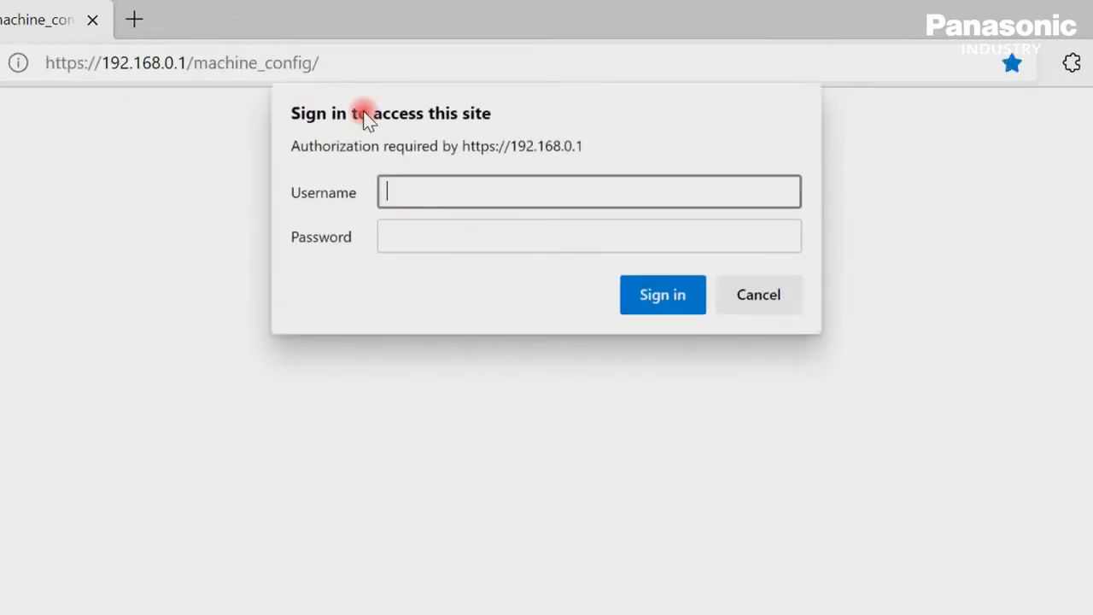
type("admin")
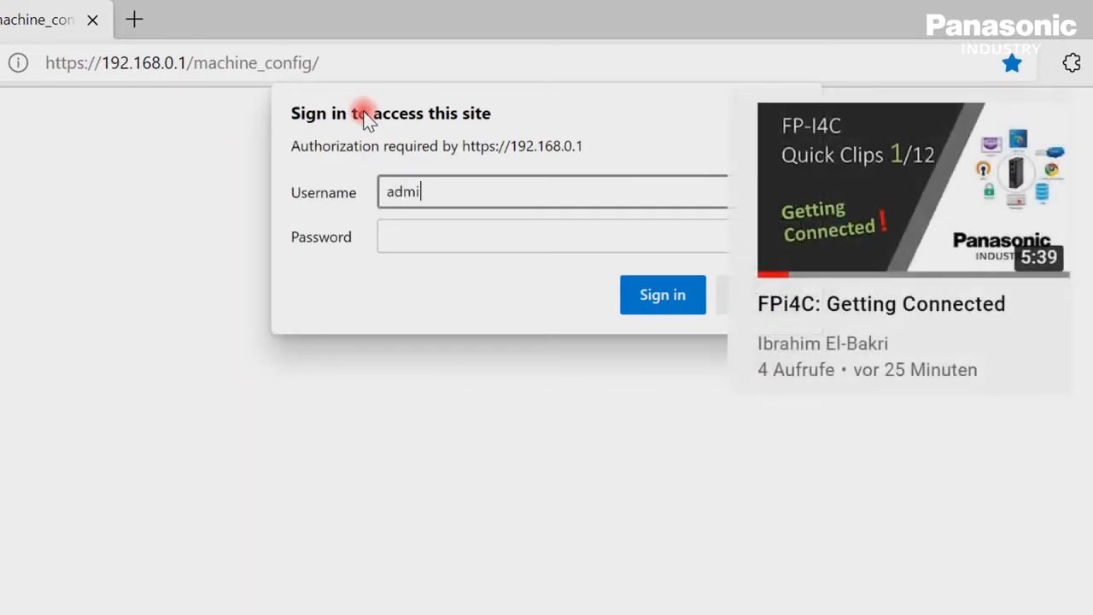
type("•••••")
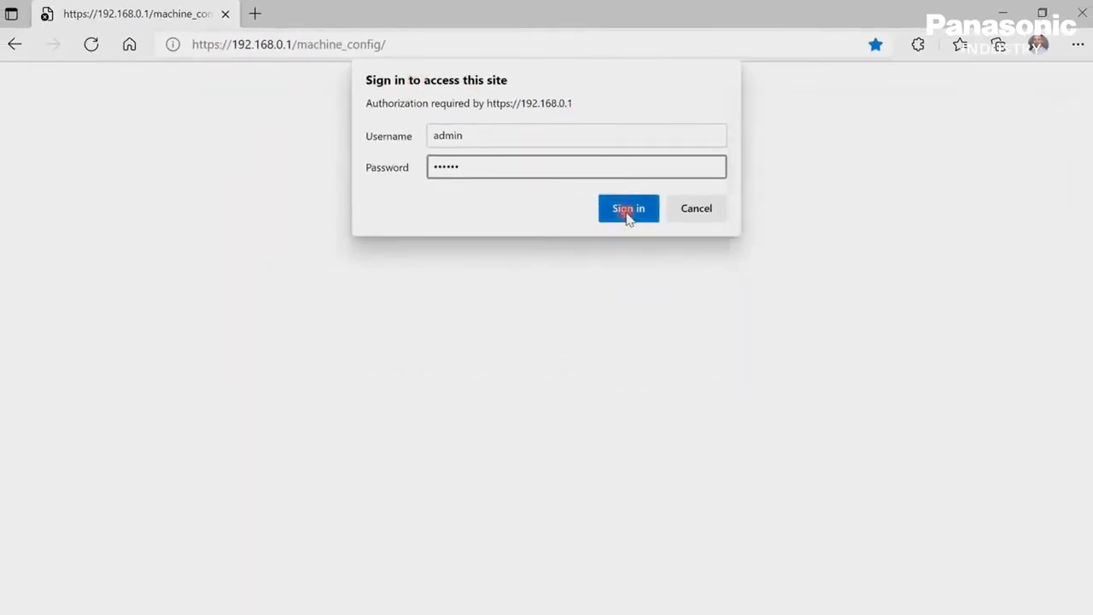
left_click(628, 208)
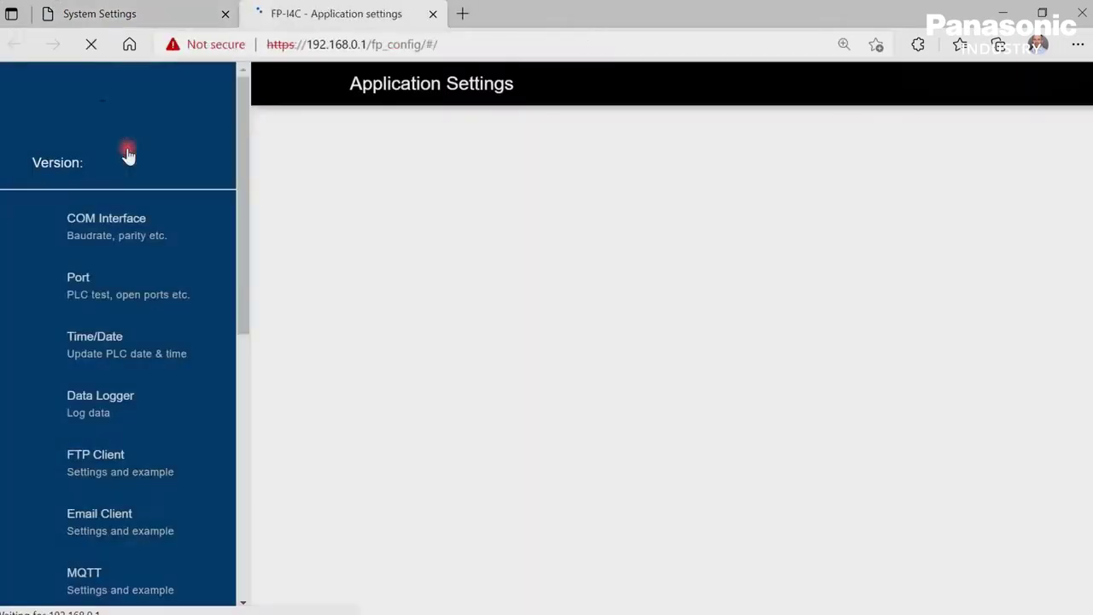
Step: Toggle COM1 RS232 off and on, reviewing its Mewtocol, 115200 baud, odd parity settings
left_click(106, 227)
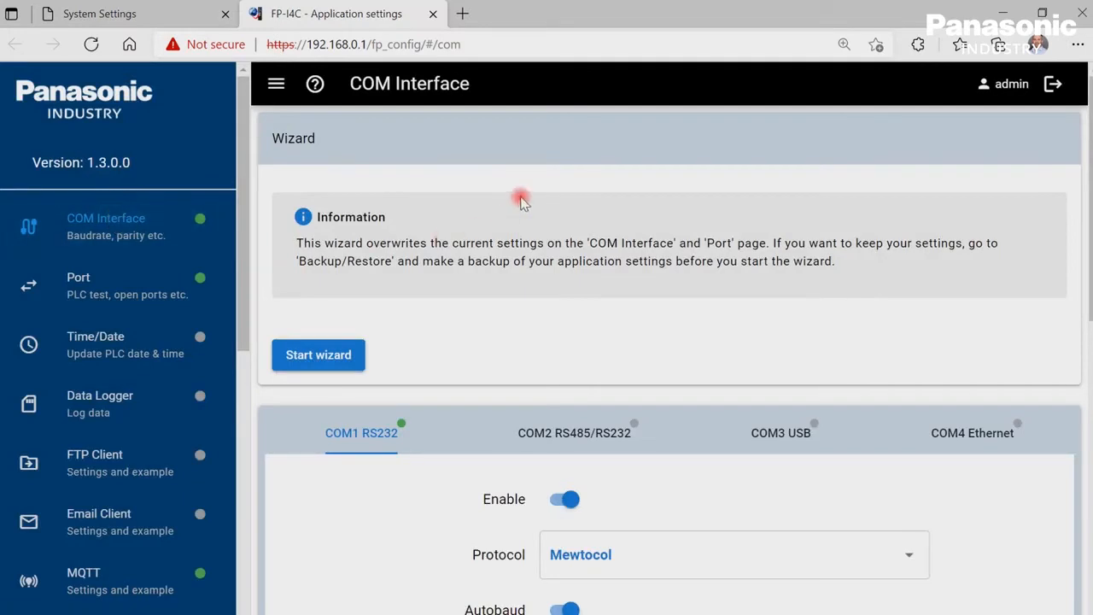
scroll("down", 3)
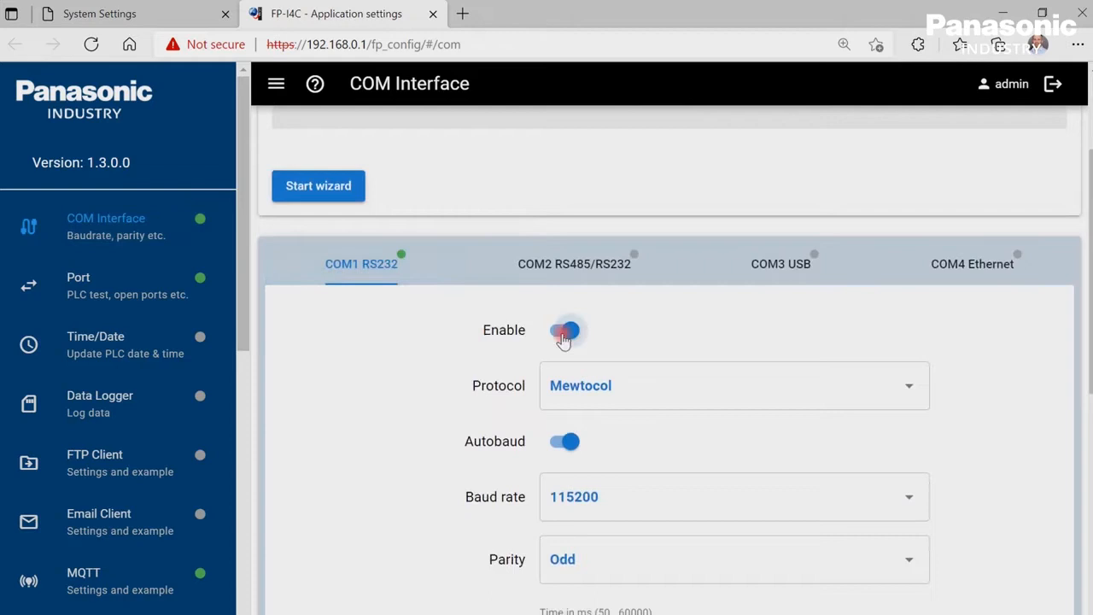
left_click(563, 331)
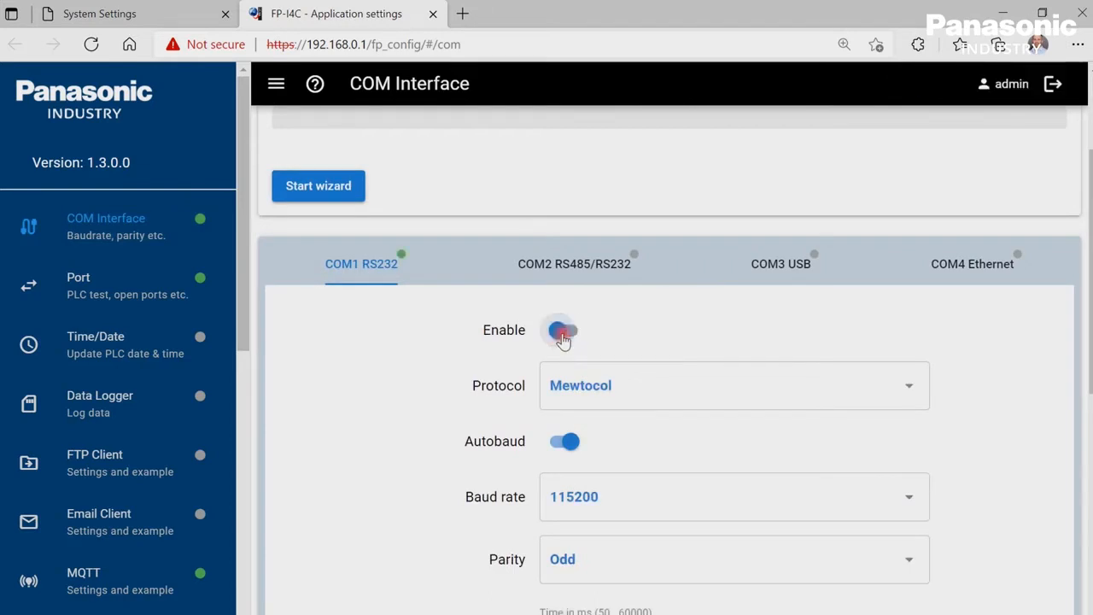
left_click(561, 332)
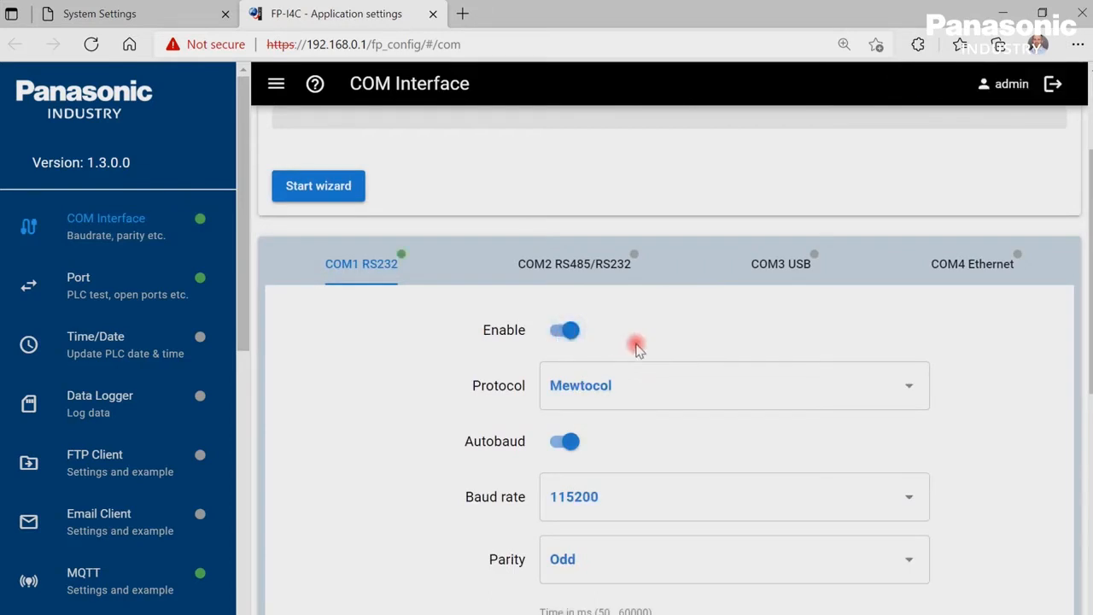
scroll("down", 3)
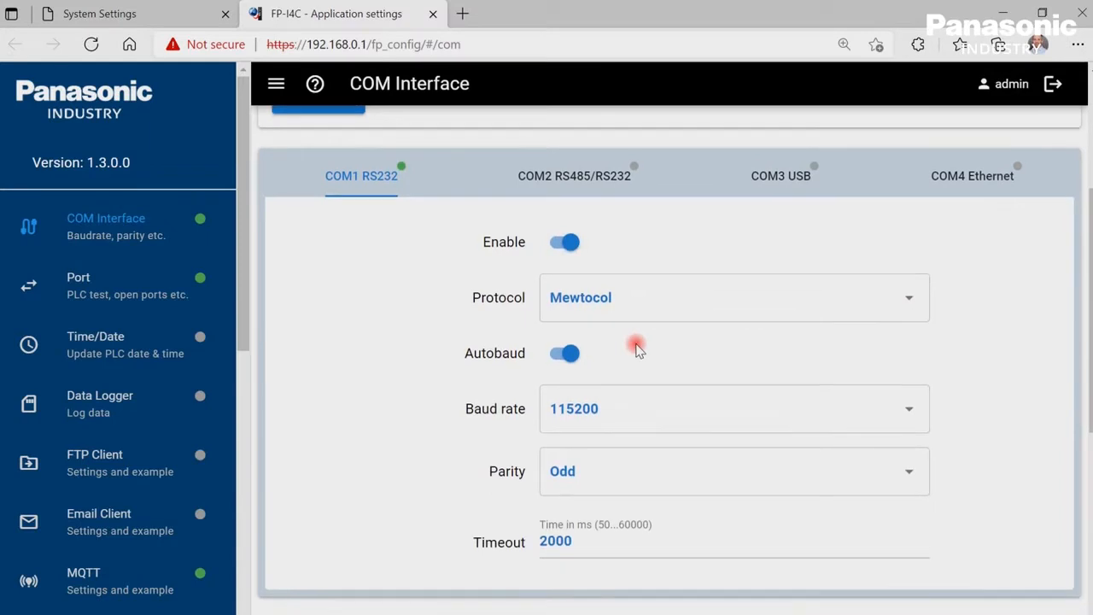
scroll("down", 3)
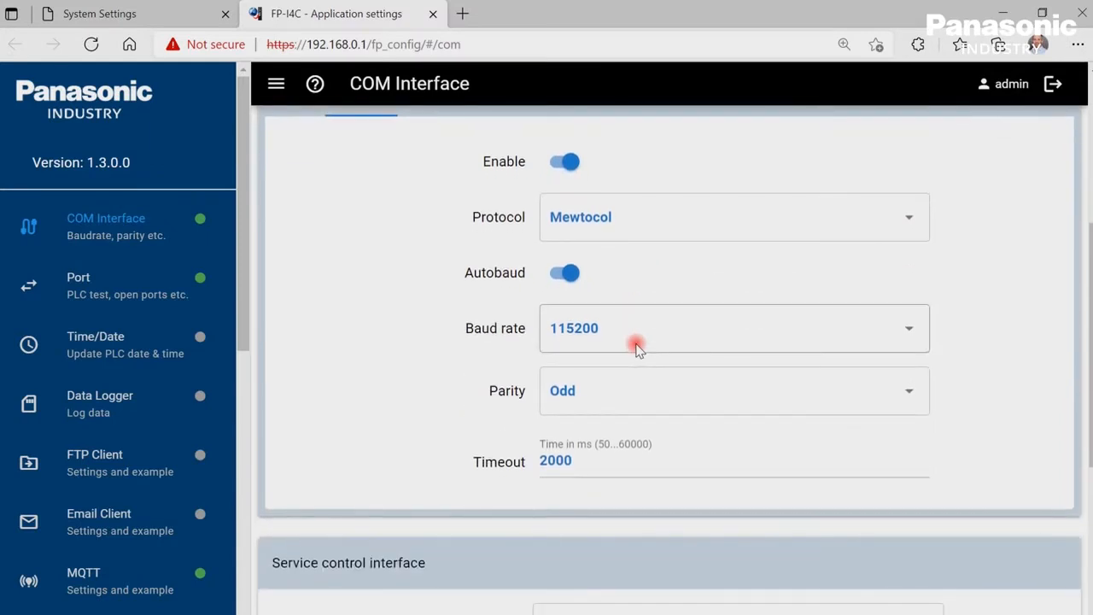
scroll("down", 3)
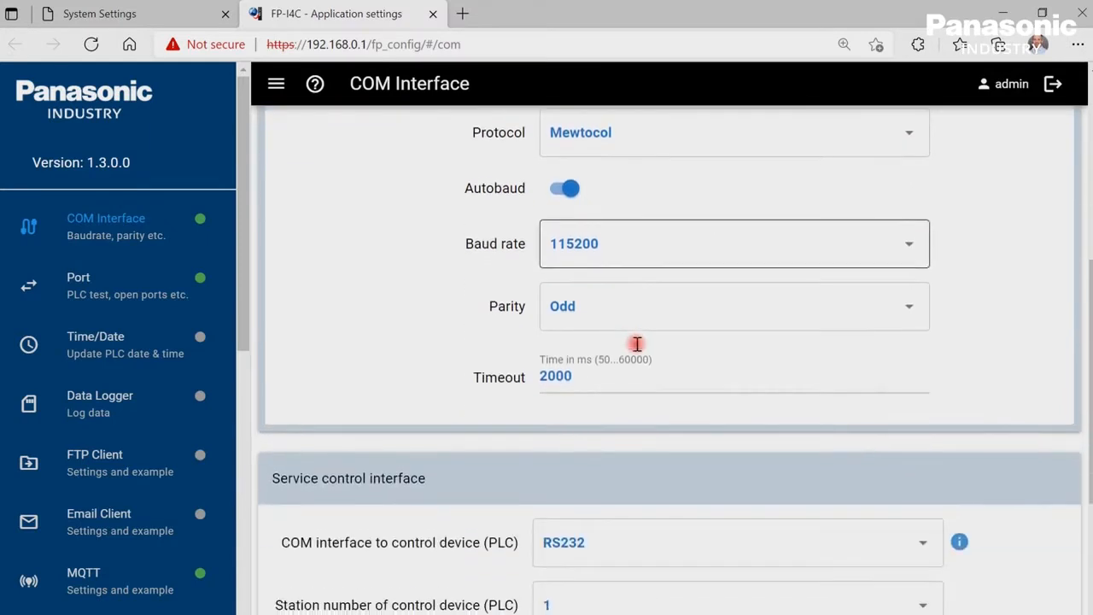
scroll("down", 3)
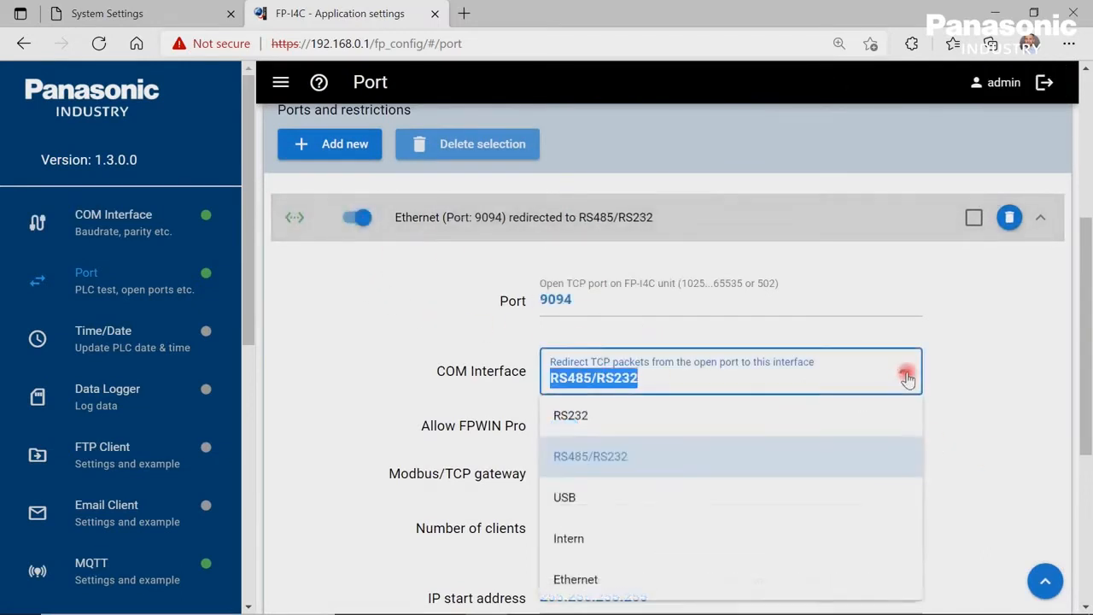
Step: Redirect port 9094 to RS232, save the port settings, and run Test RS232
left_click(570, 415)
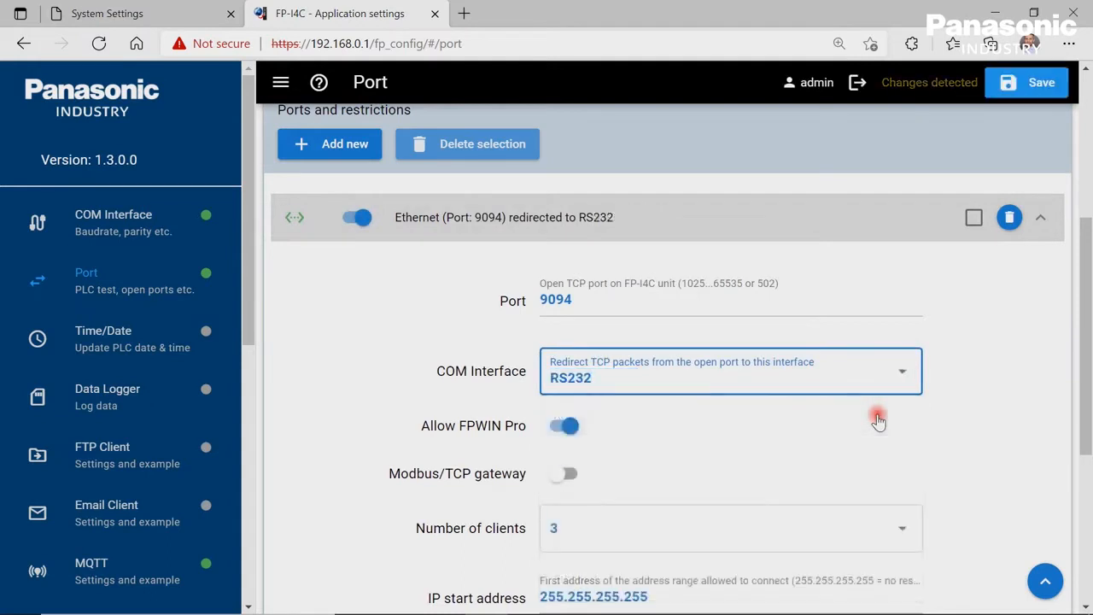
scroll("down", 3)
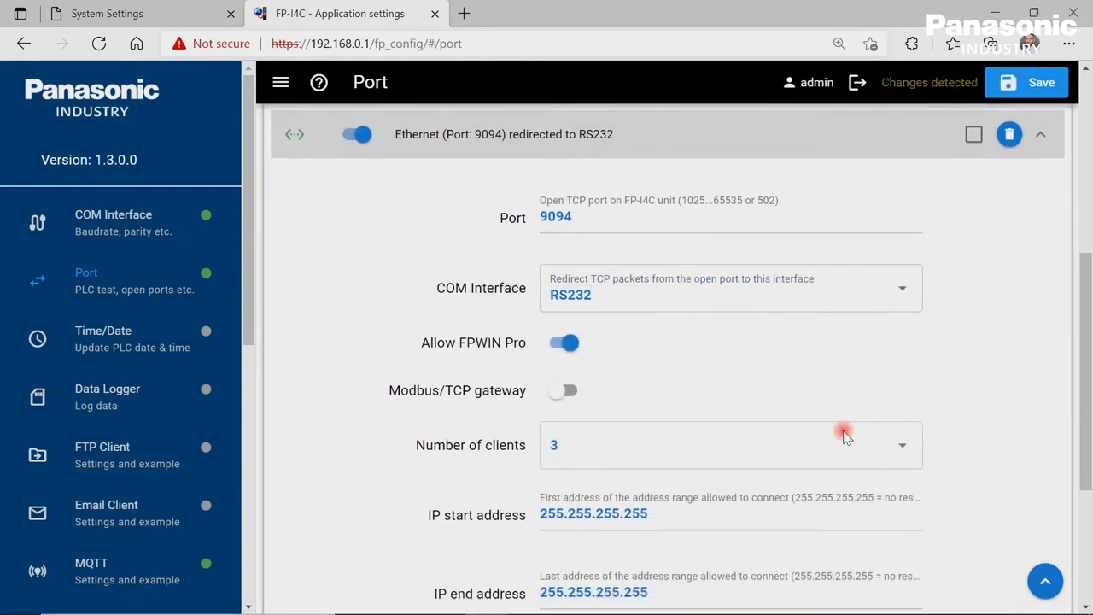
scroll("down", 3)
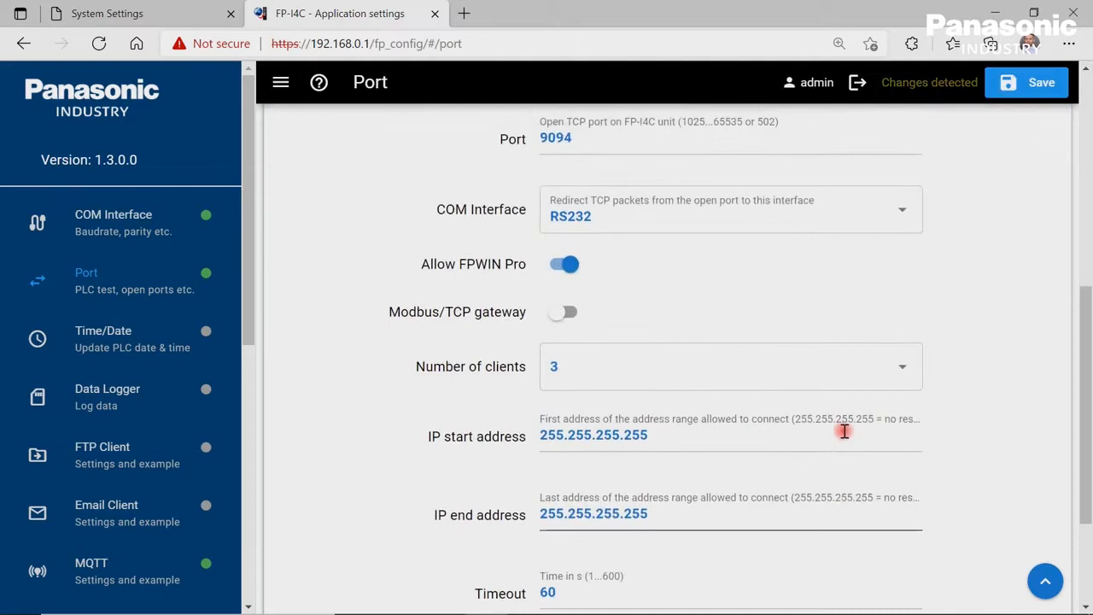
left_click(1040, 82)
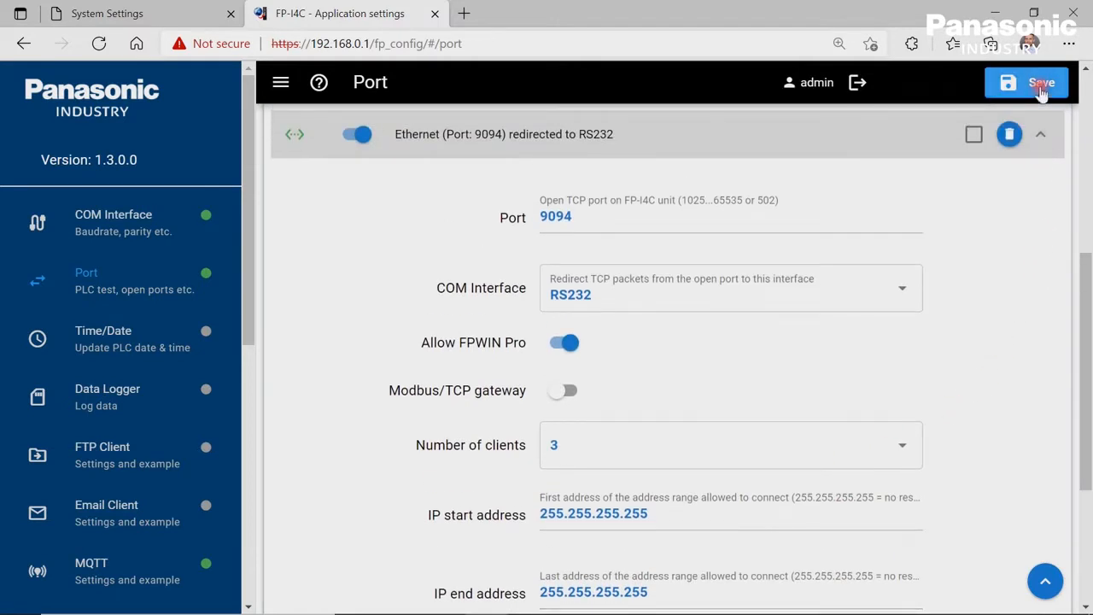
left_click(1032, 82)
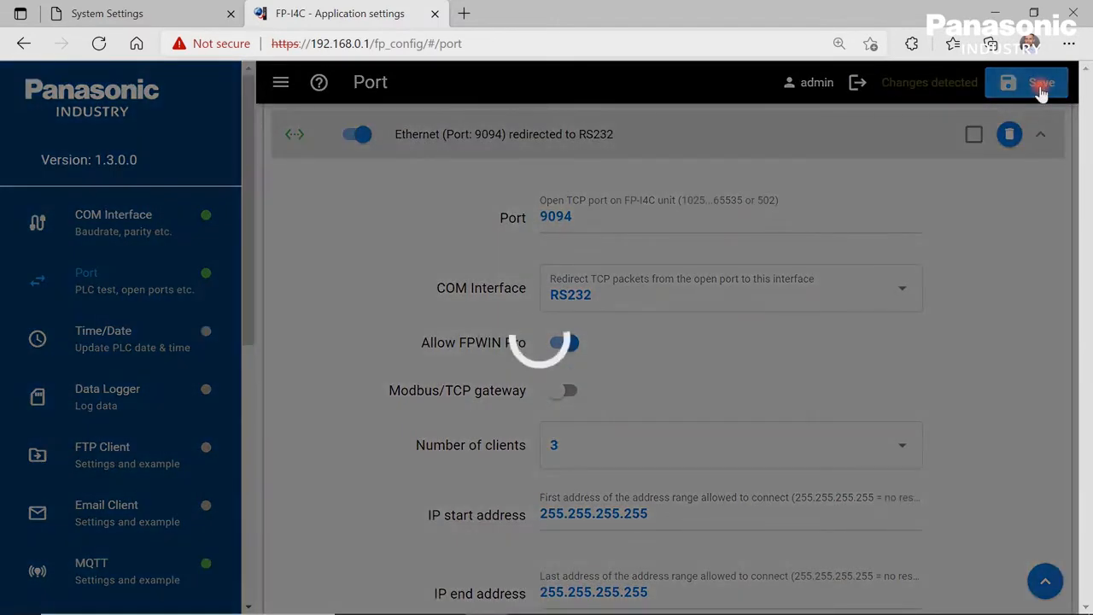
left_click(1027, 82)
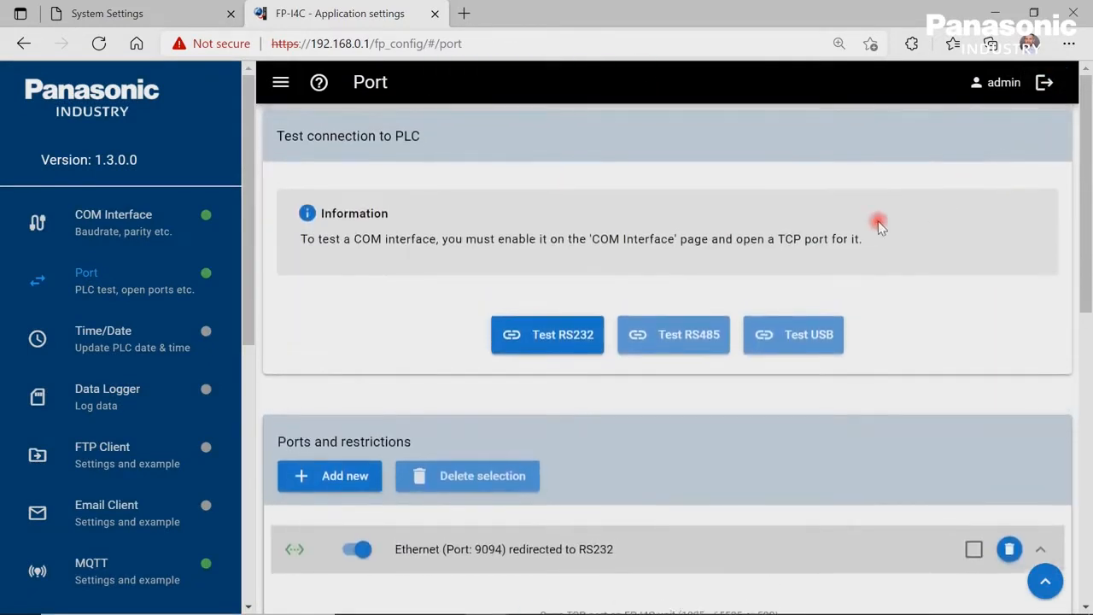
mouse_move(606, 323)
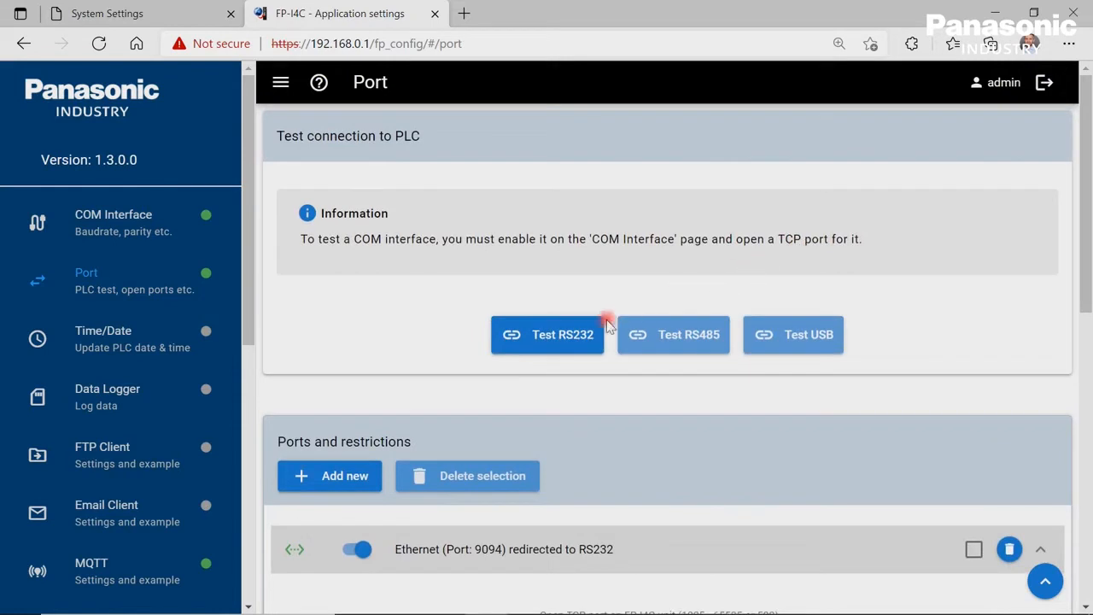
left_click(561, 336)
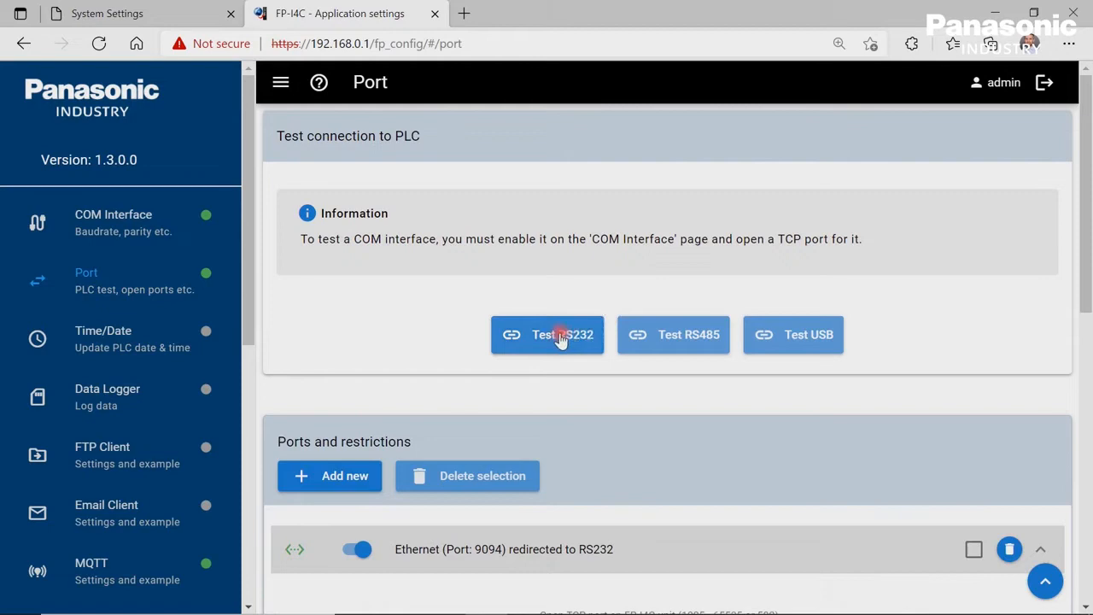
left_click(560, 335)
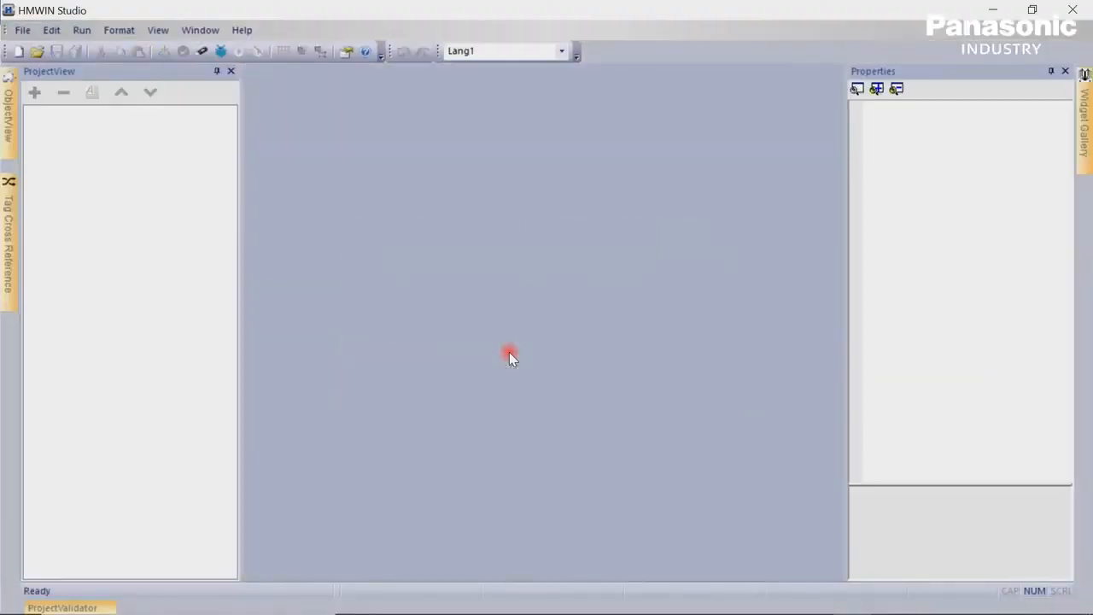
mouse_move(152, 178)
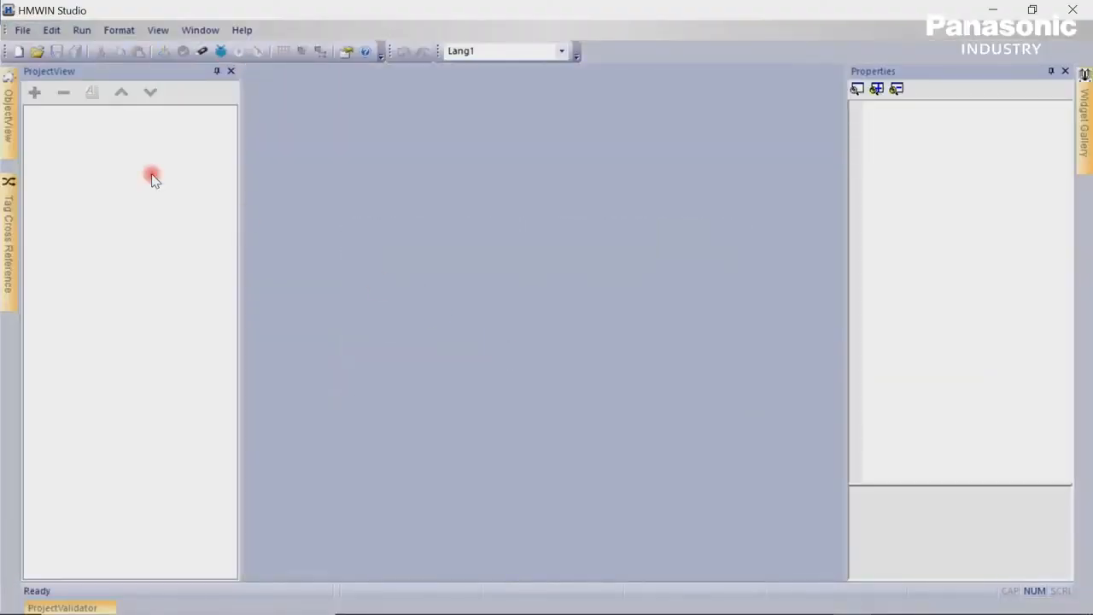
Step: Create a new project for the FP-I4C device, named MyFirstWebpage, with Page1
left_click(15, 31)
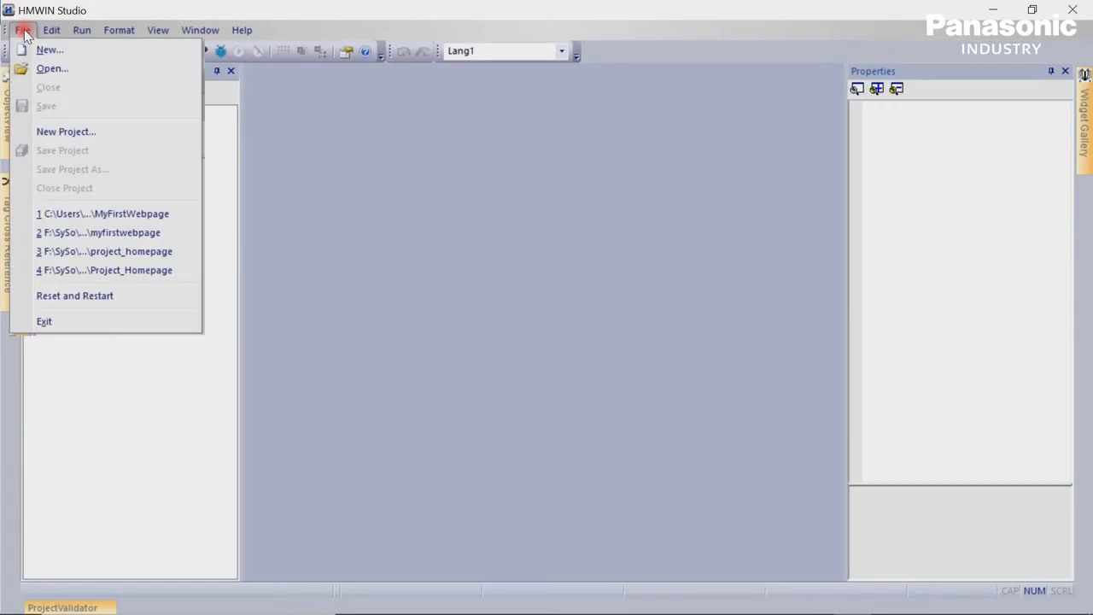
left_click(66, 132)
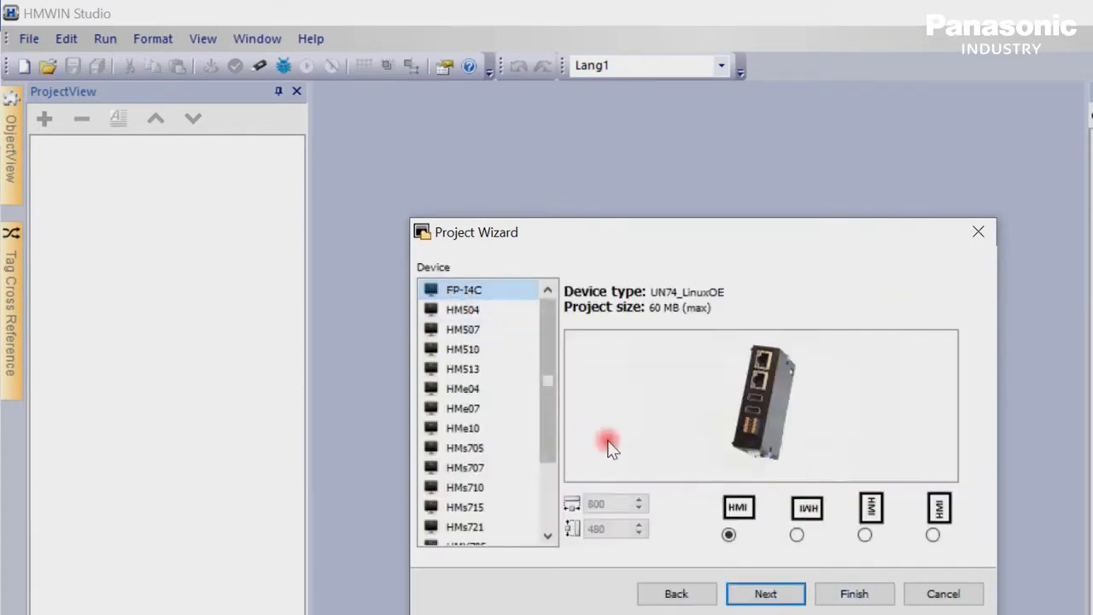
left_click(854, 594)
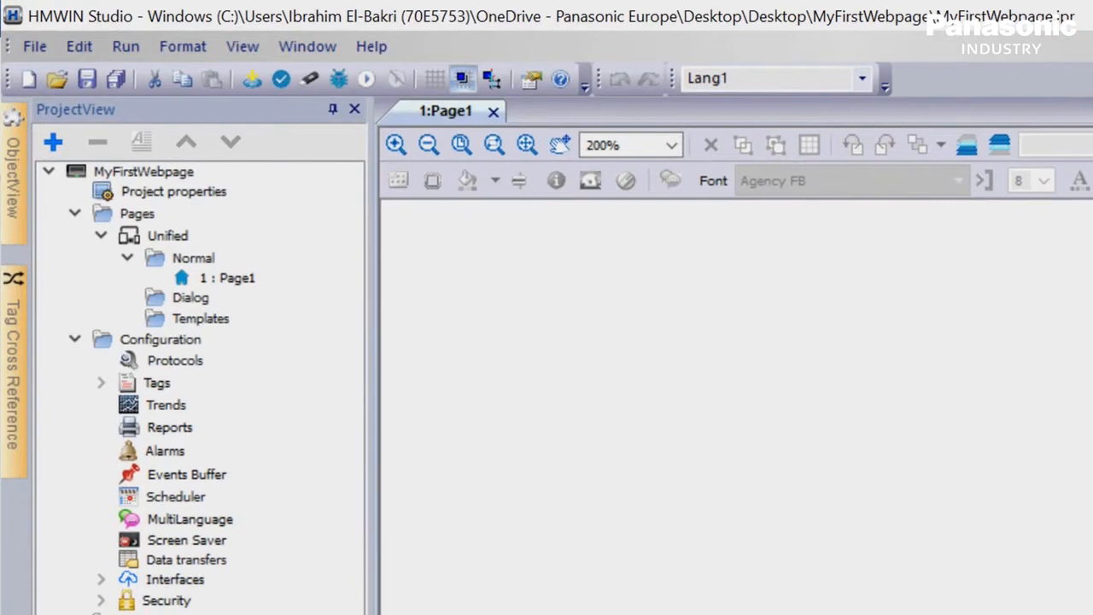
Step: Add a Panasonic FP/FP7 protocol entry to the project's Protocols
double_click(175, 360)
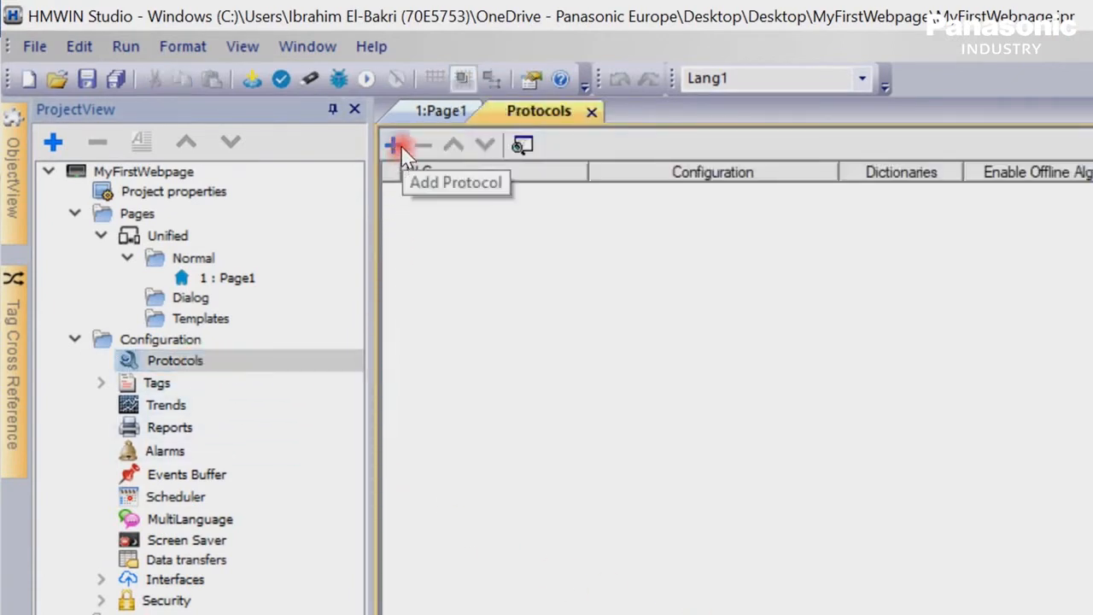
left_click(393, 144)
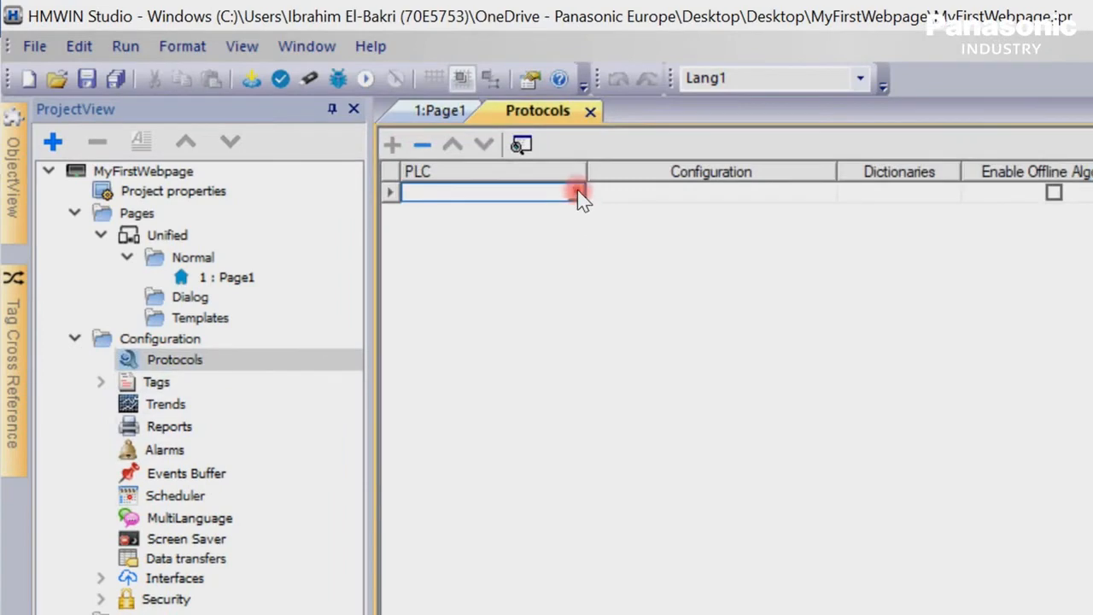
left_click(577, 192)
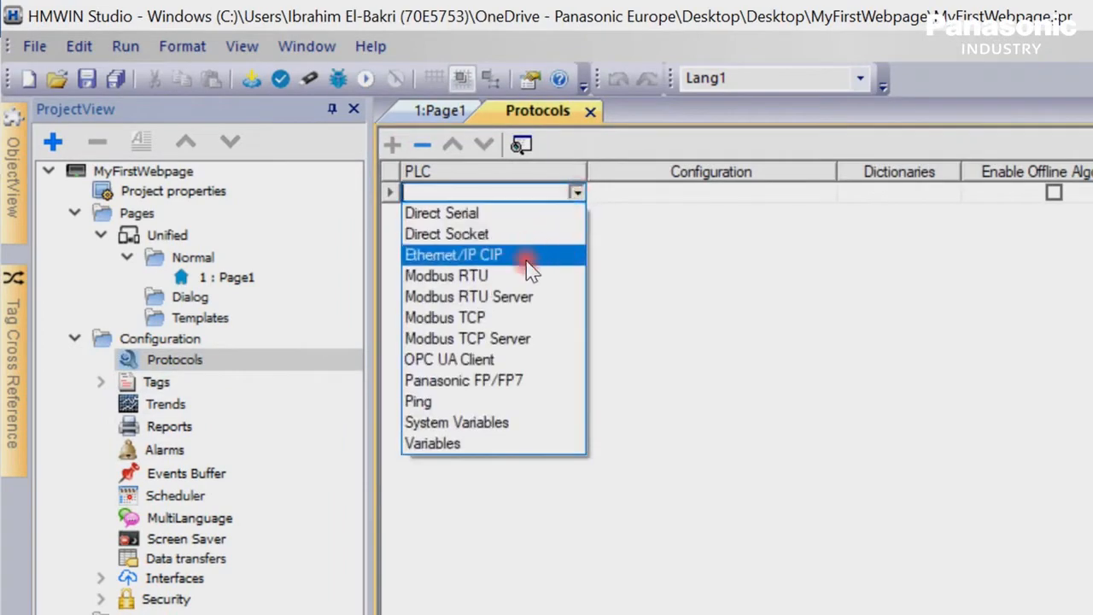
left_click(464, 380)
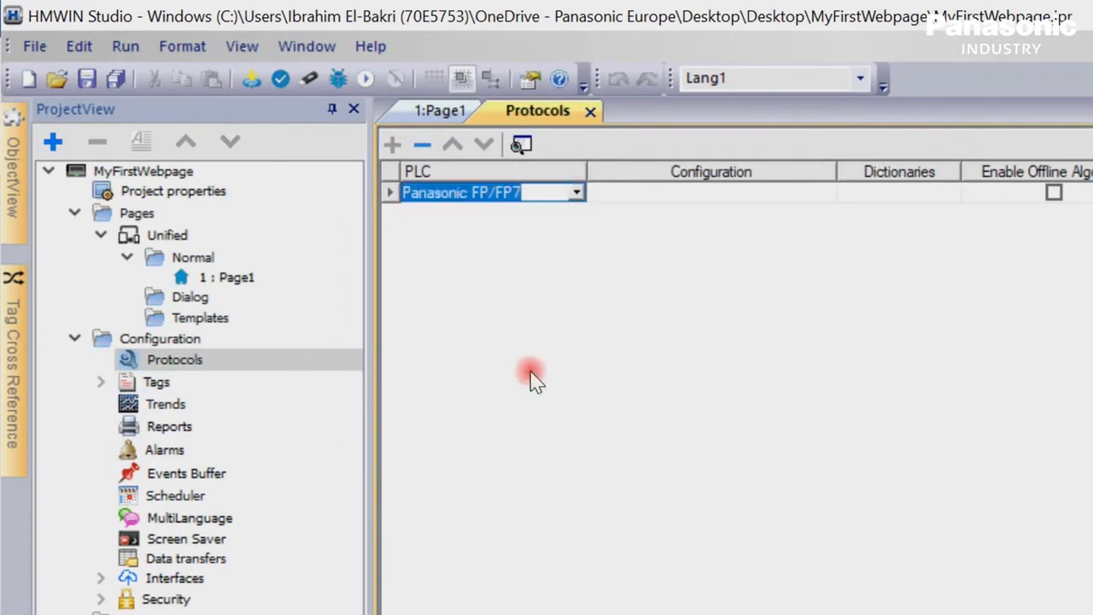
double_click(478, 192)
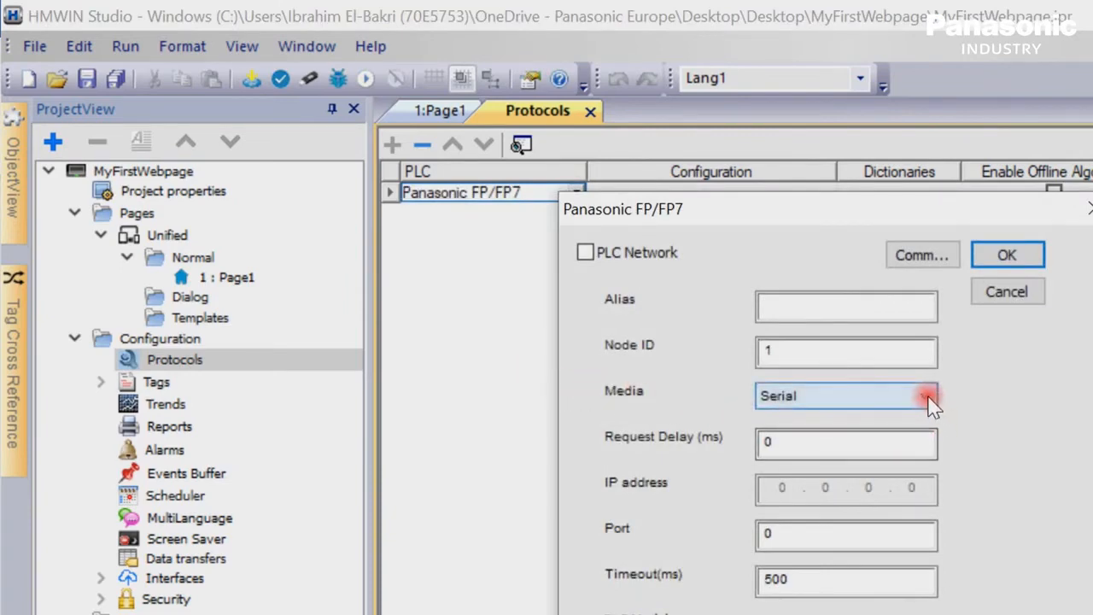
Step: Set the protocol to Ethernet, IP 127.0.0.1, port 9094, FP model, and confirm
left_click(927, 397)
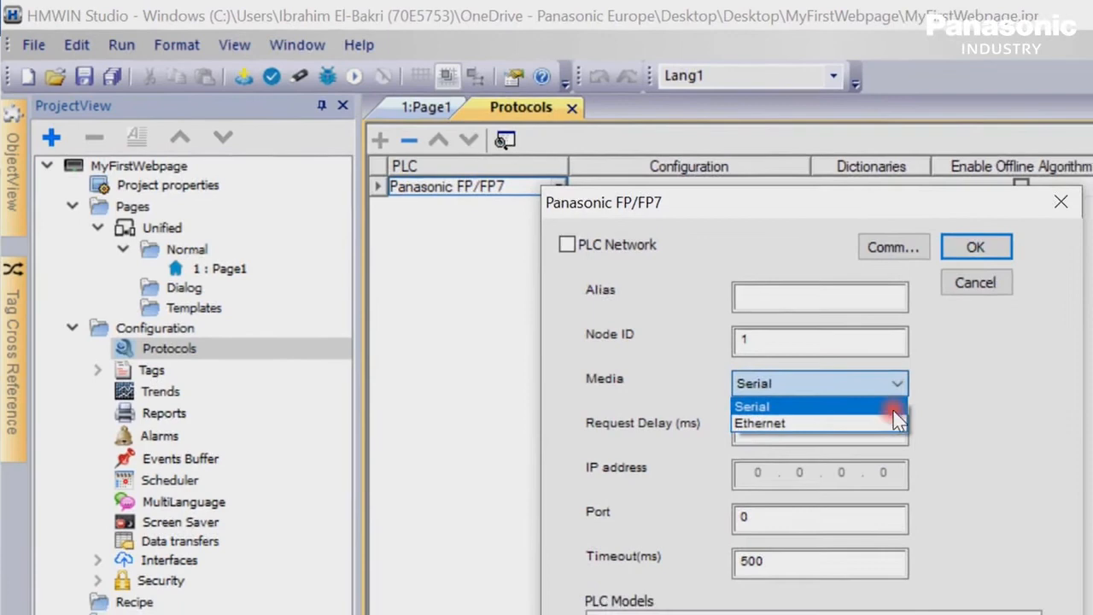
left_click(760, 423)
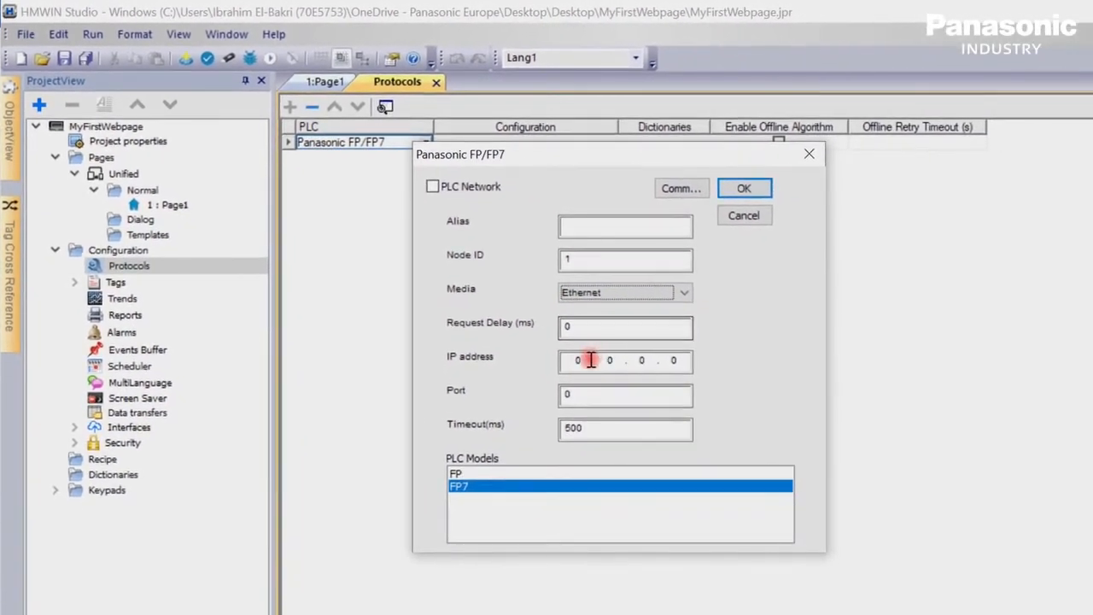
type("1")
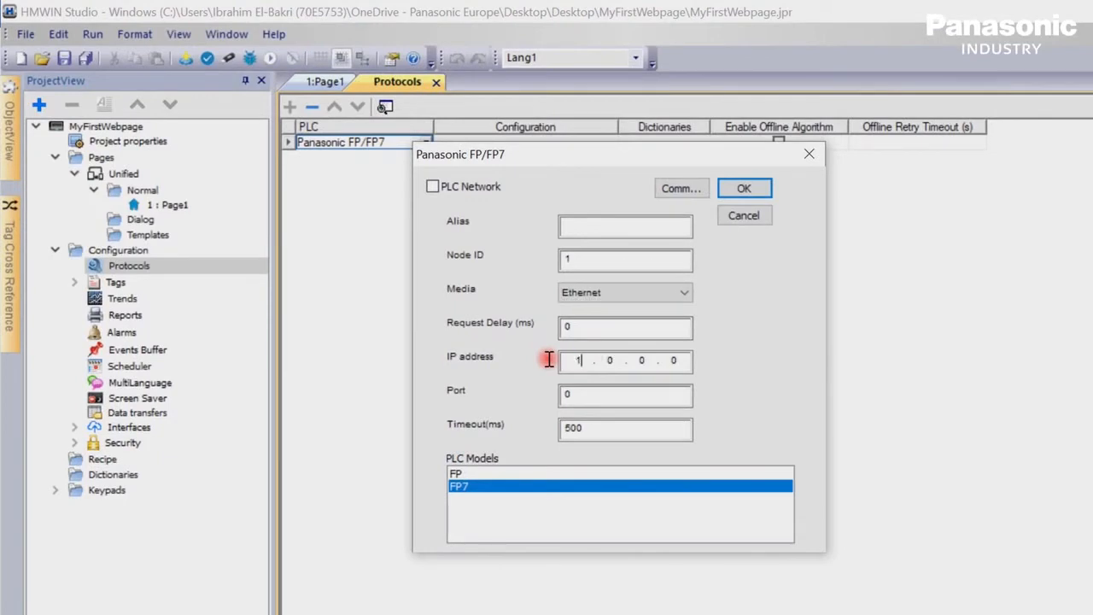
type("27")
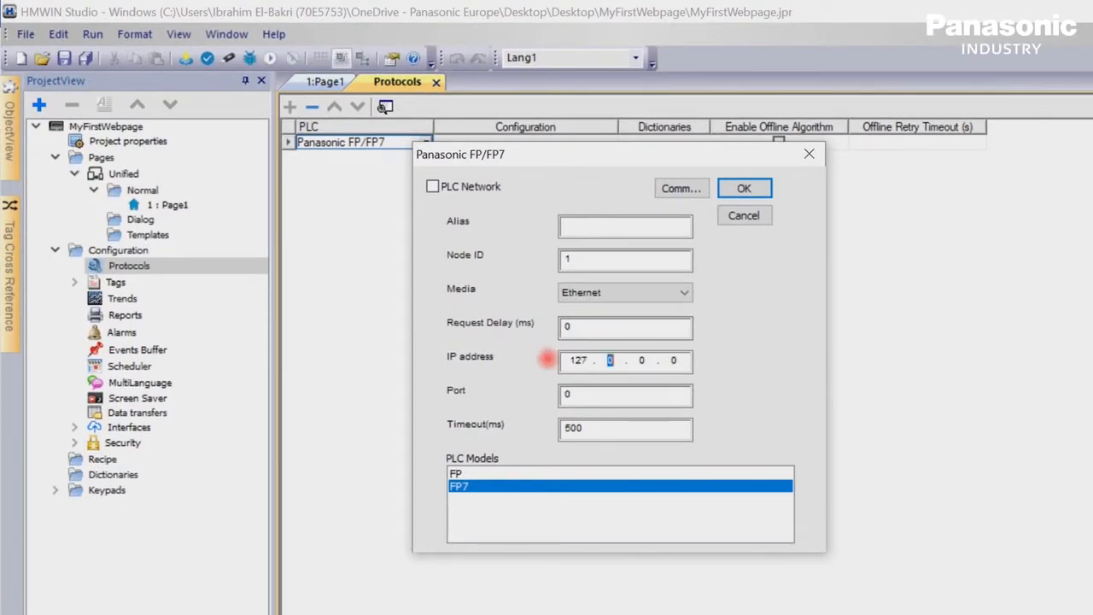
left_click(674, 361)
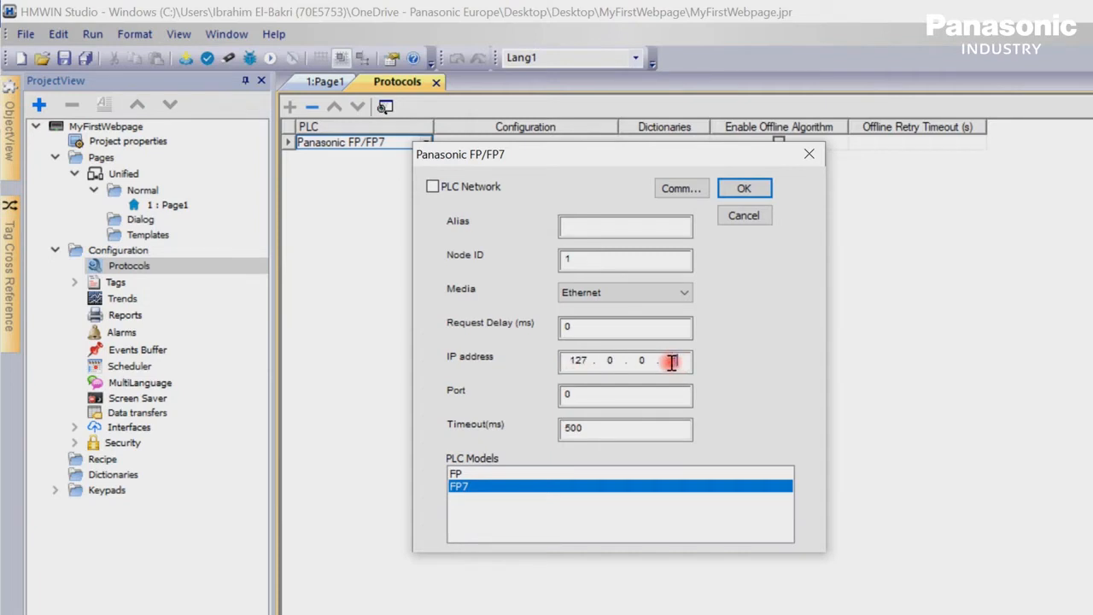
left_click(626, 395)
type("9094")
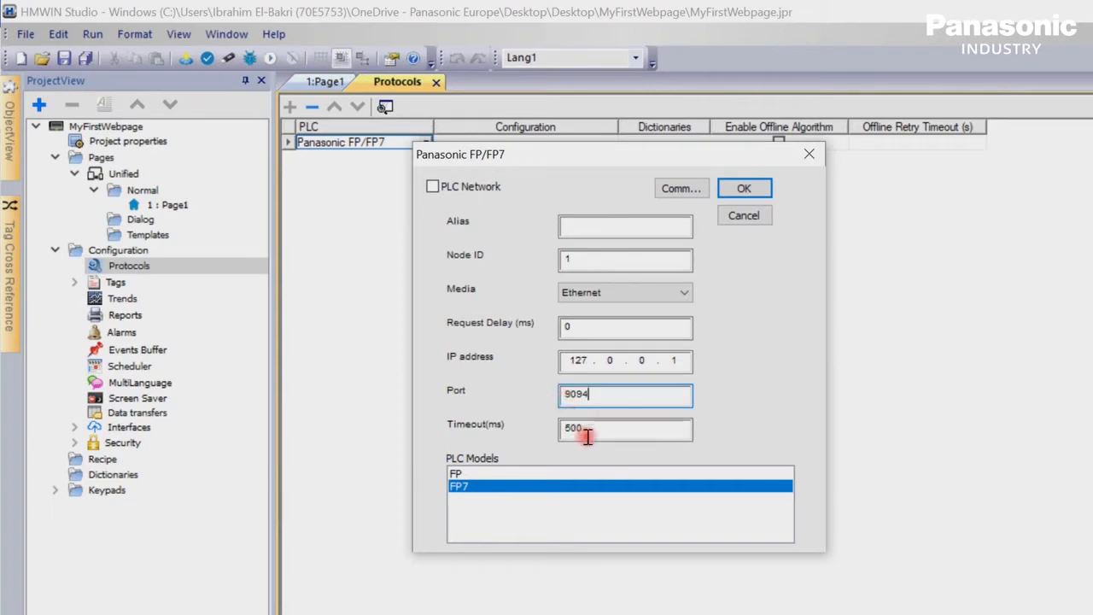
left_click(479, 475)
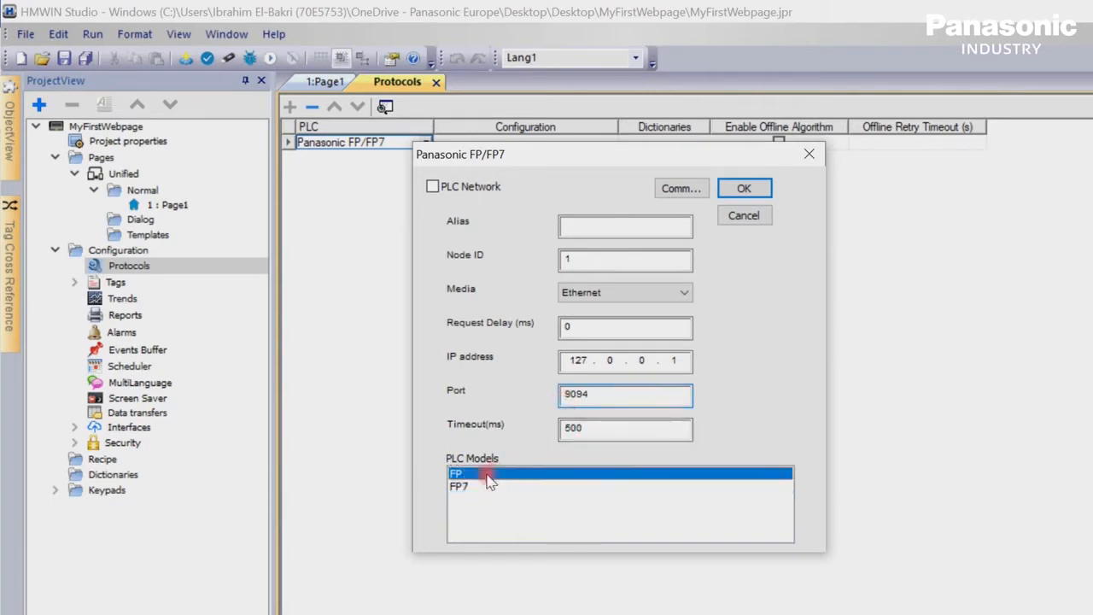
left_click(740, 187)
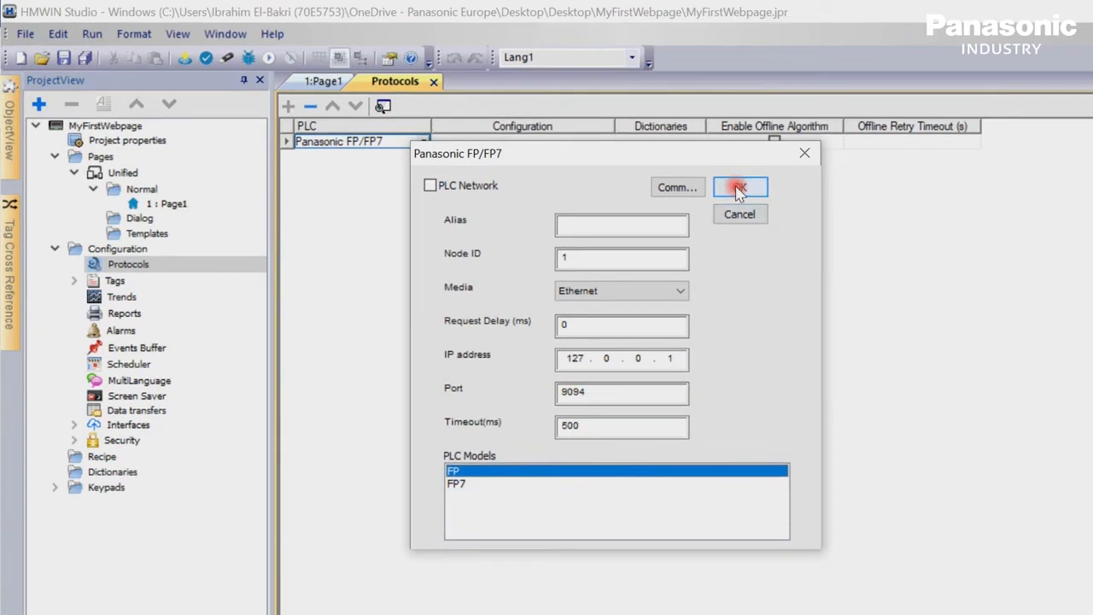
left_click(740, 187)
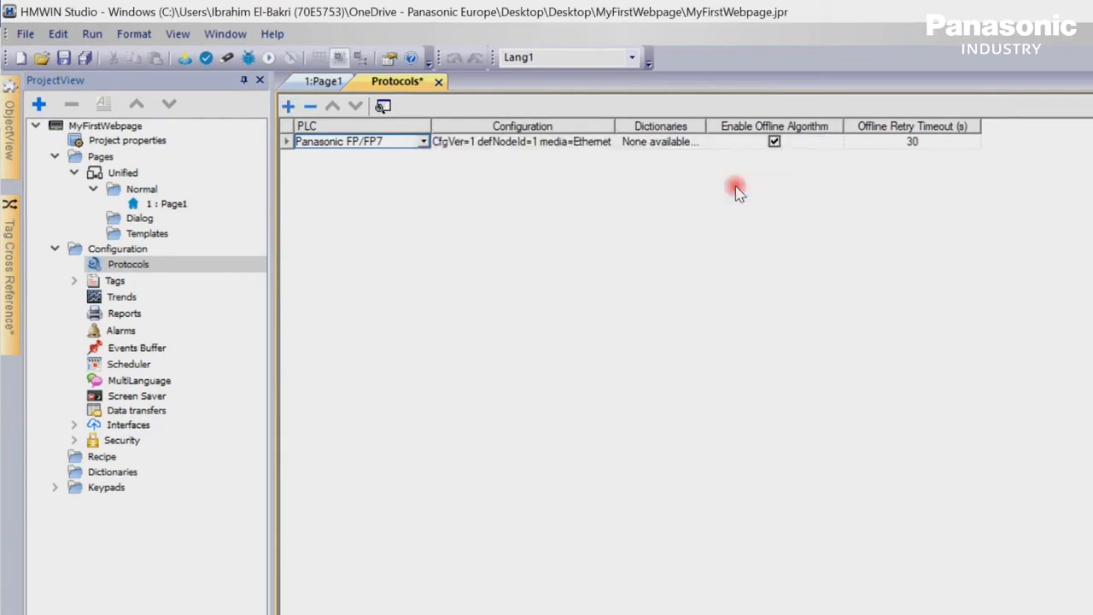
mouse_move(535, 223)
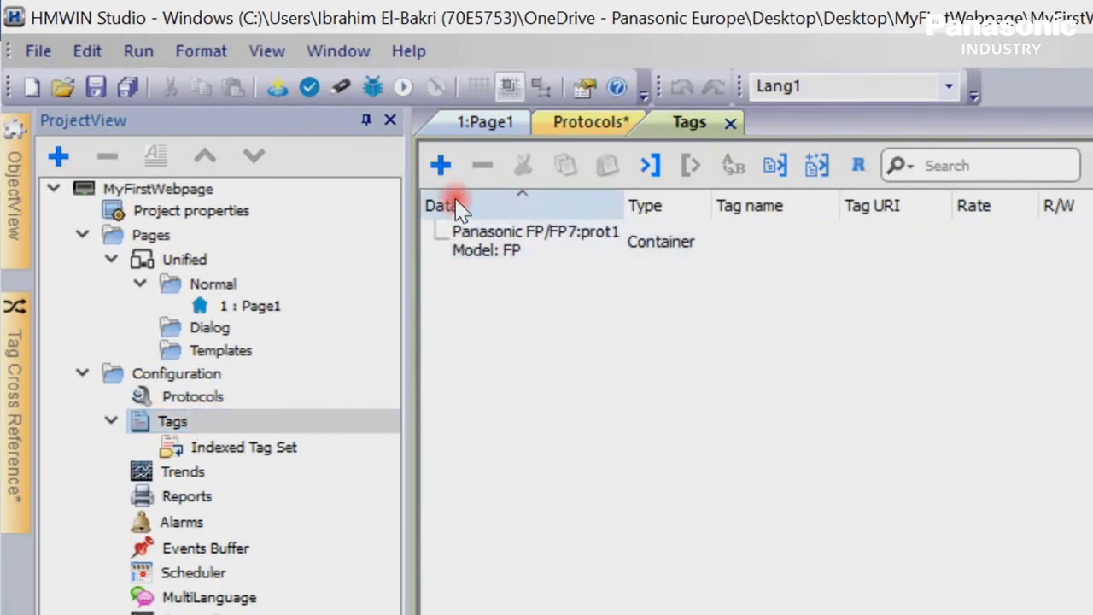
Step: Create a tag reading DT data register offset 100 as unsignedShort
left_click(439, 165)
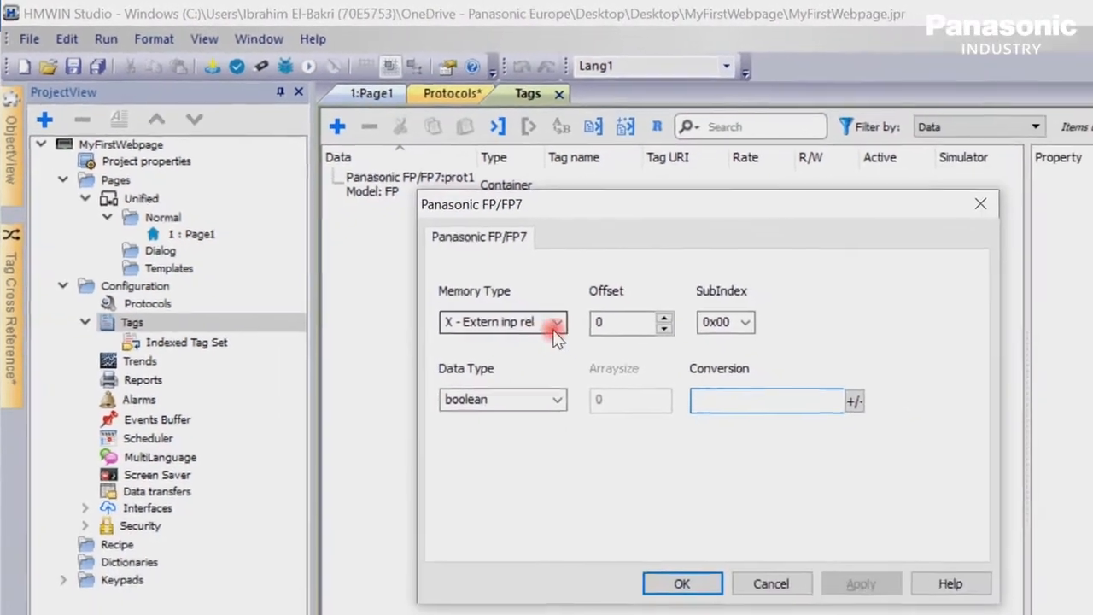
left_click(559, 322)
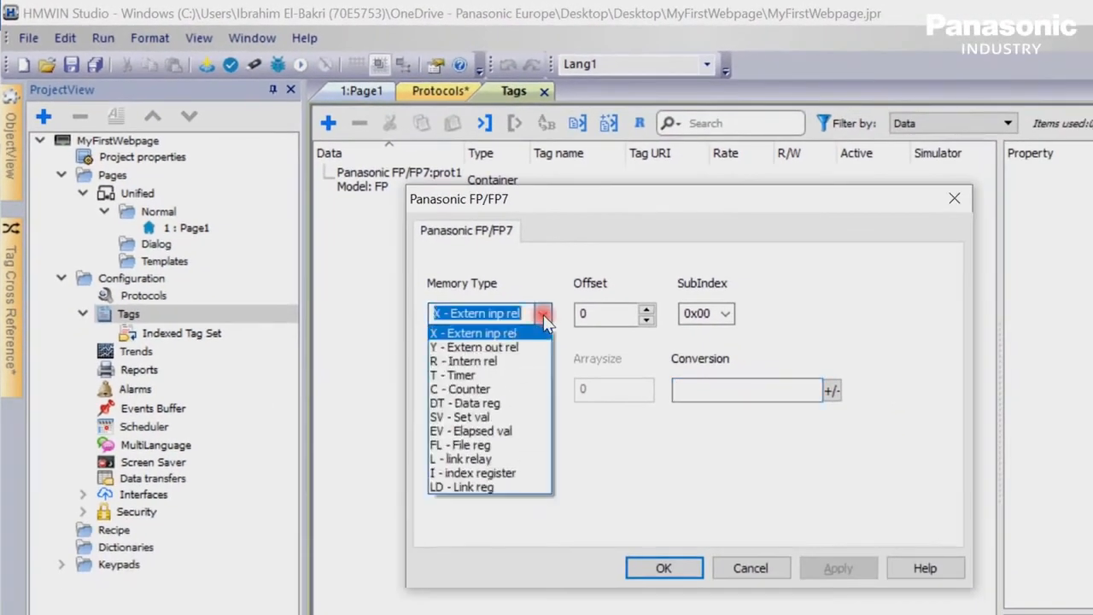
left_click(464, 403)
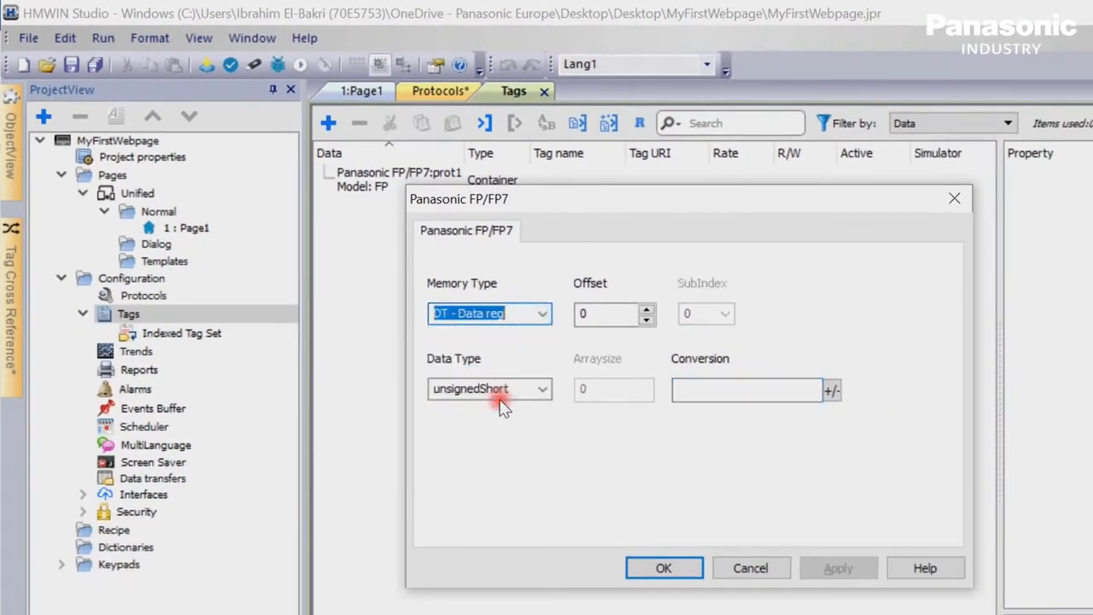
left_click(606, 314)
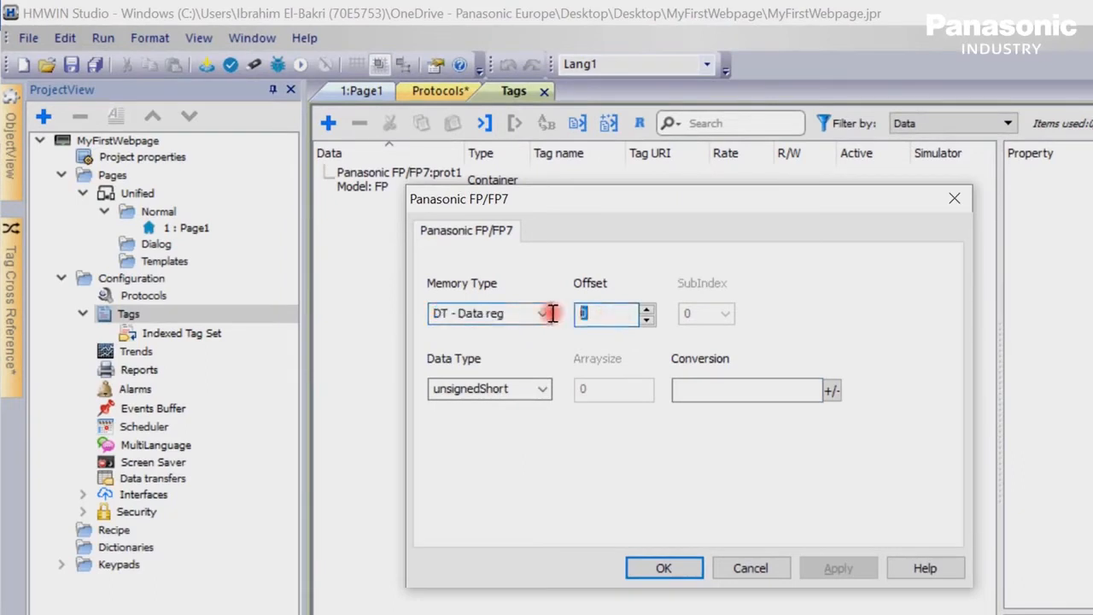
type("100")
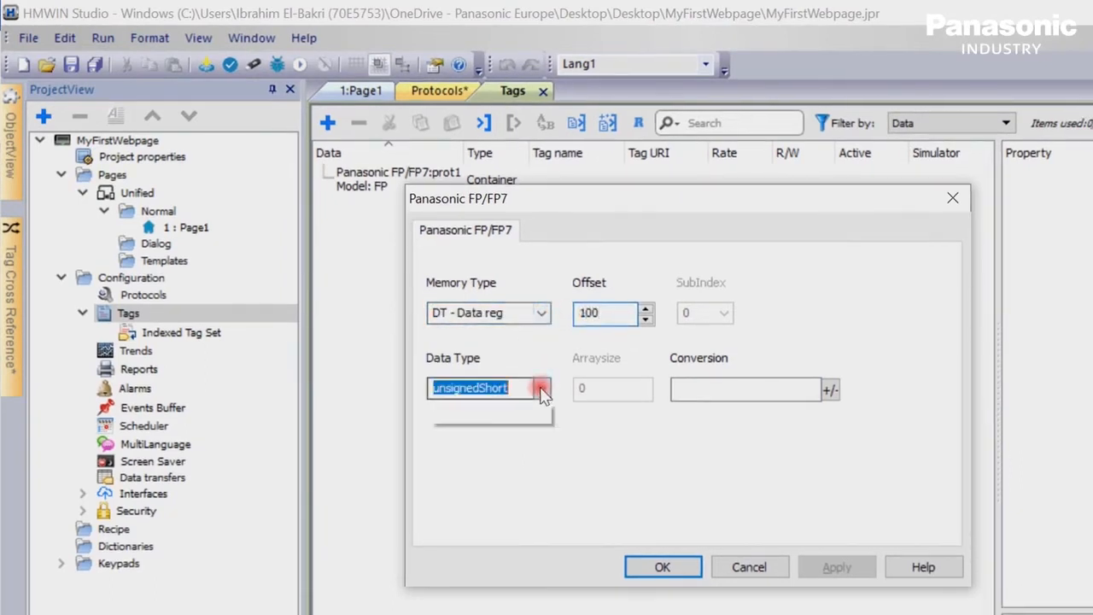
left_click(540, 388)
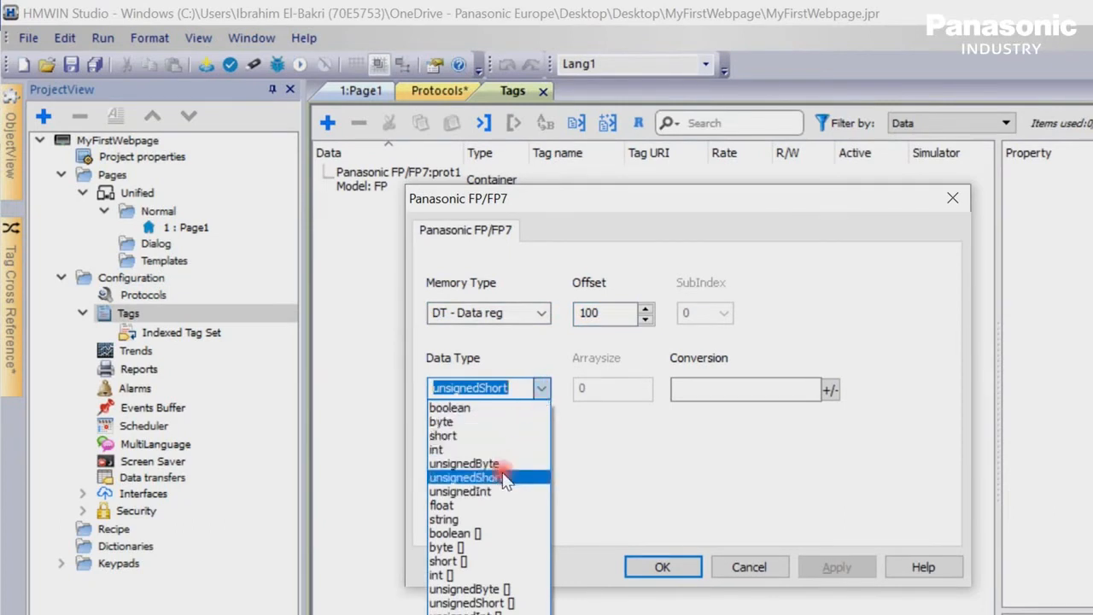
left_click(480, 476)
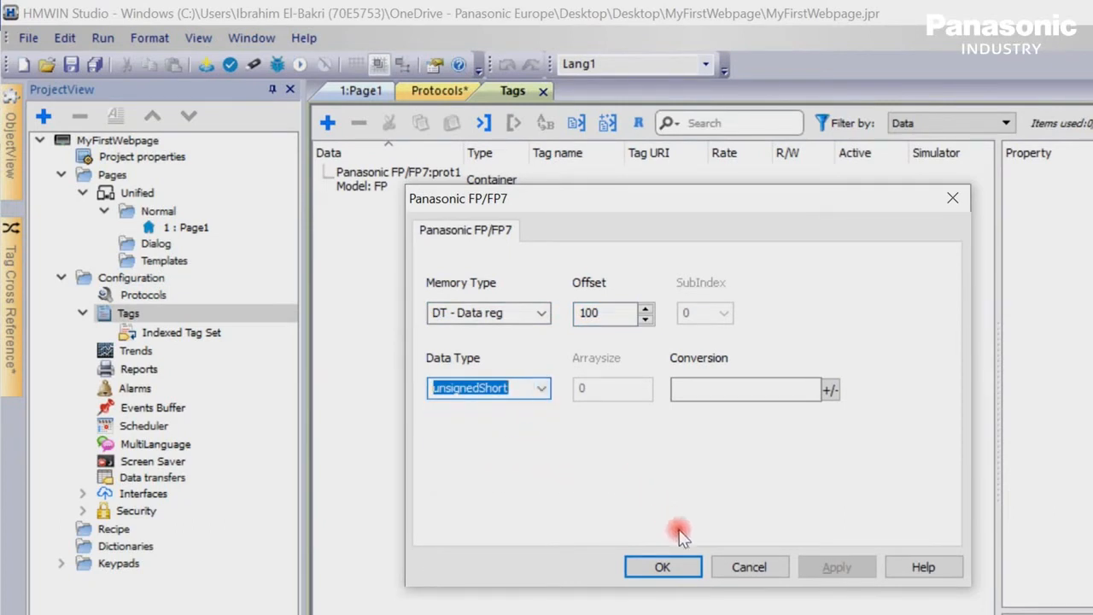
left_click(663, 567)
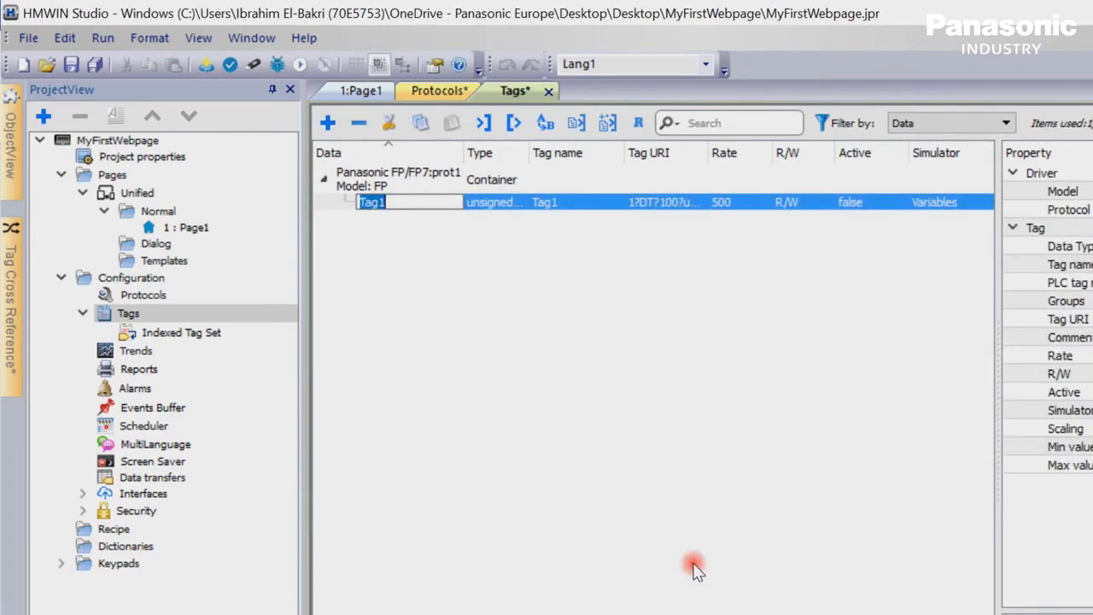
Step: Rename the new tag to 'SampleData'
type("SampleD")
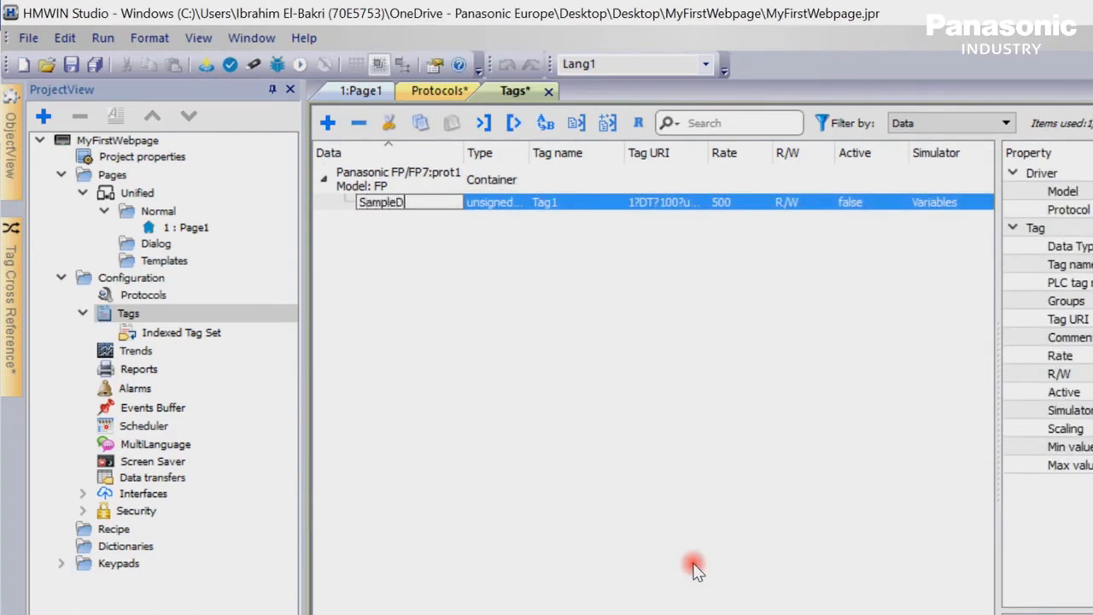
type("ata")
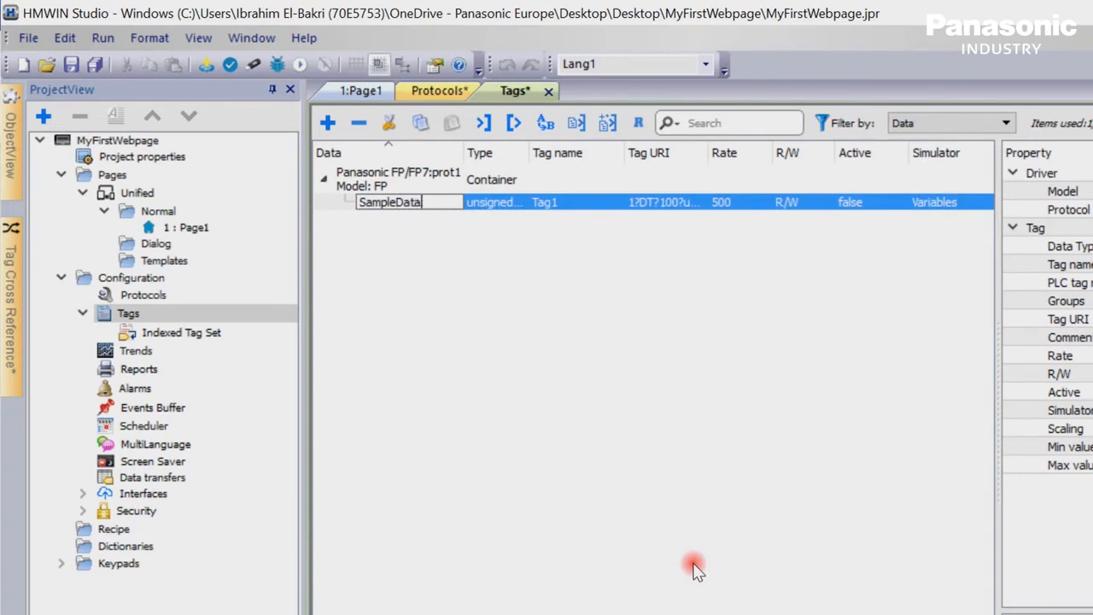
key("Enter")
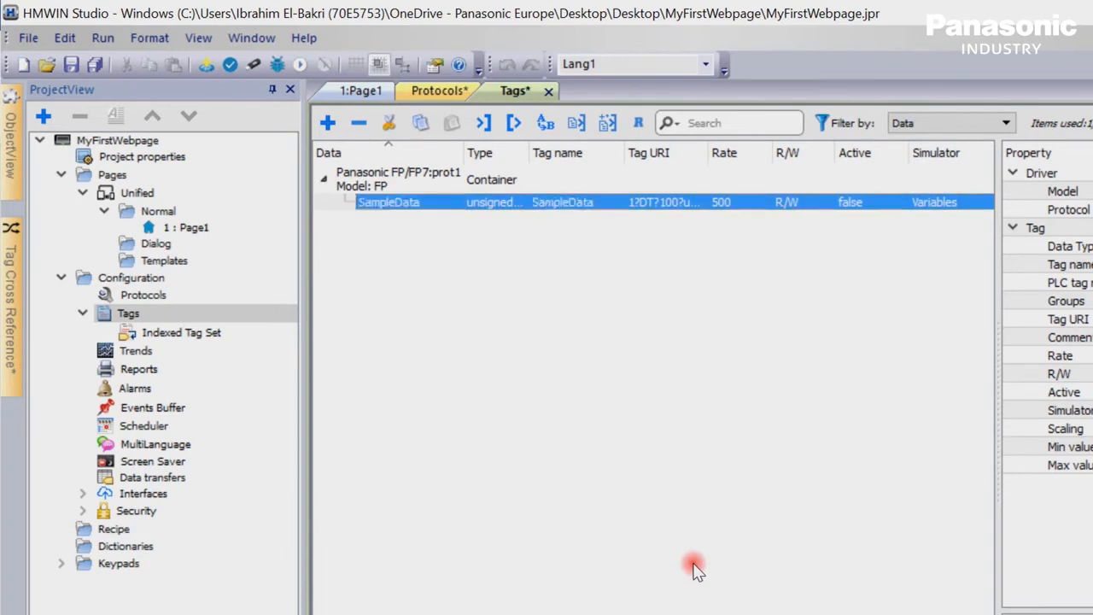
mouse_move(405, 474)
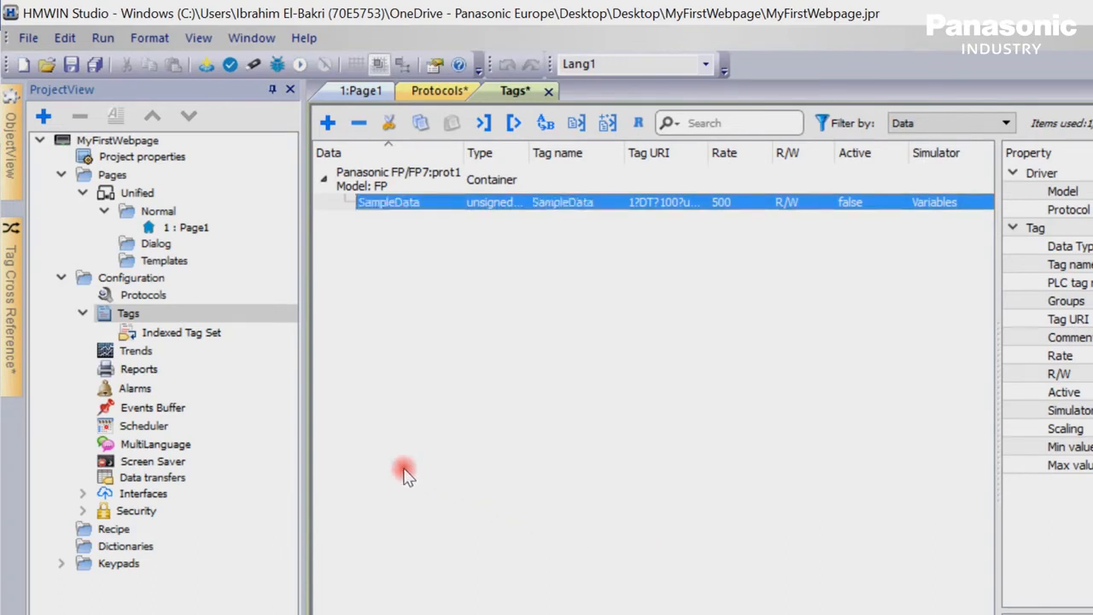
Step: Rename Page1 to 'Homepage' and give a numeric field font size 36 linked to SampleData
left_click(194, 227)
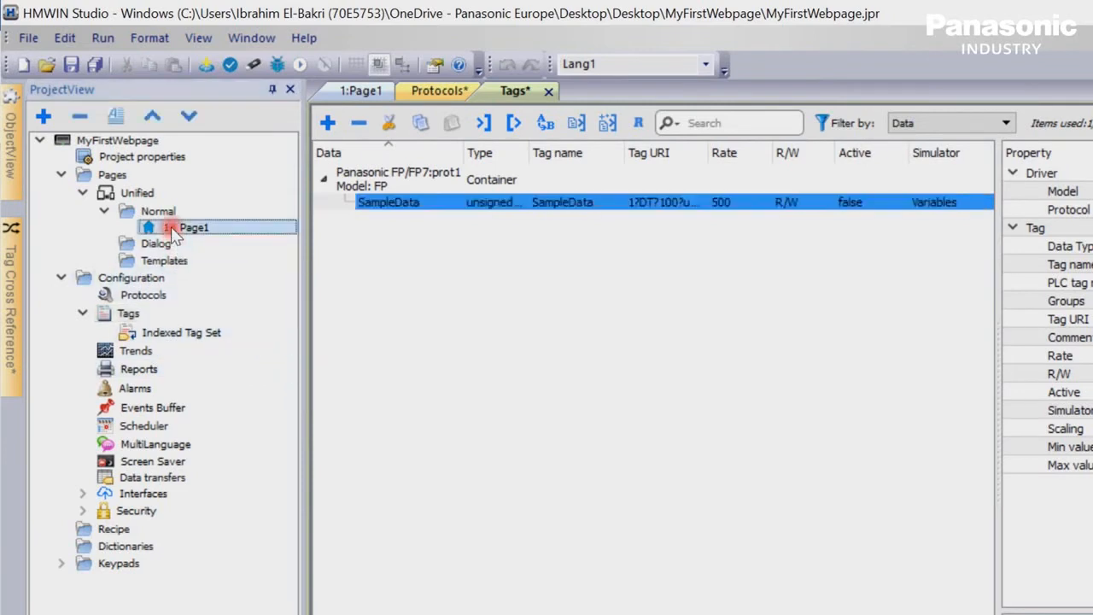
double_click(192, 227)
type("H")
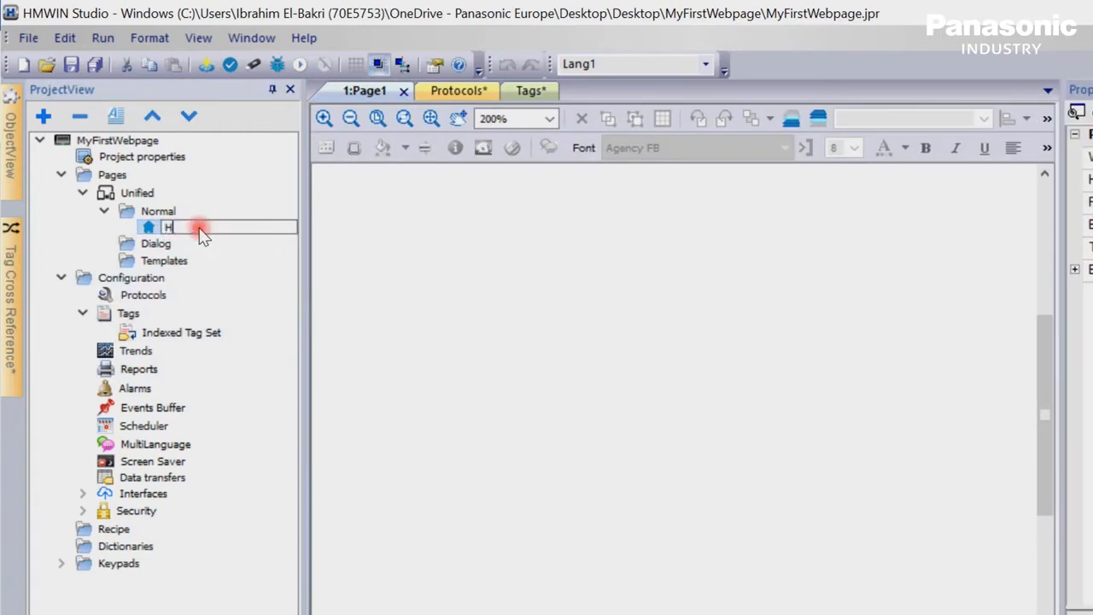
type("omepage")
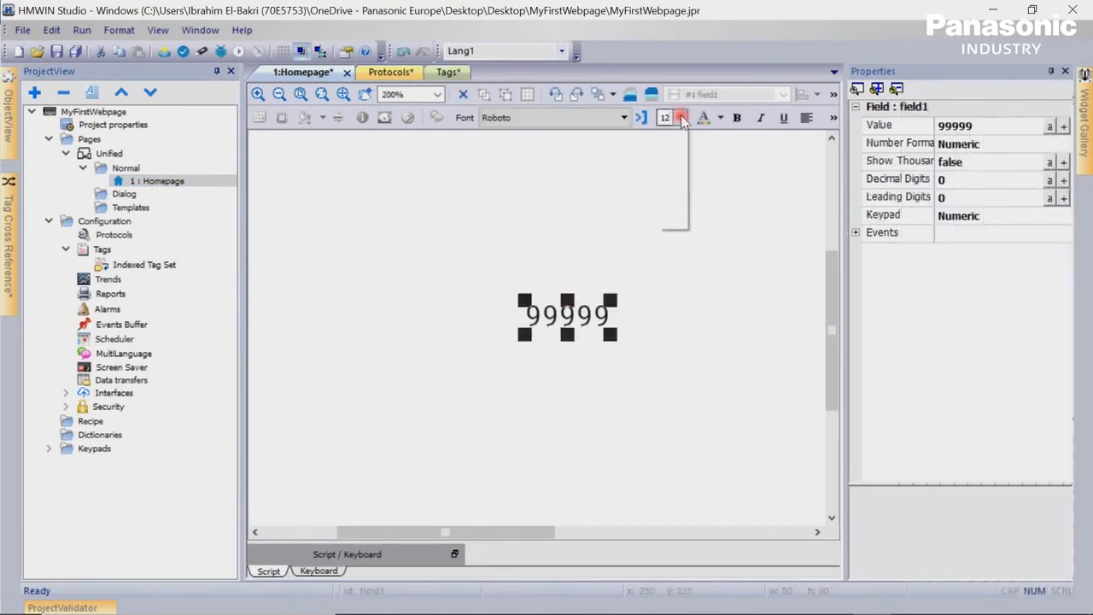
left_click(682, 117)
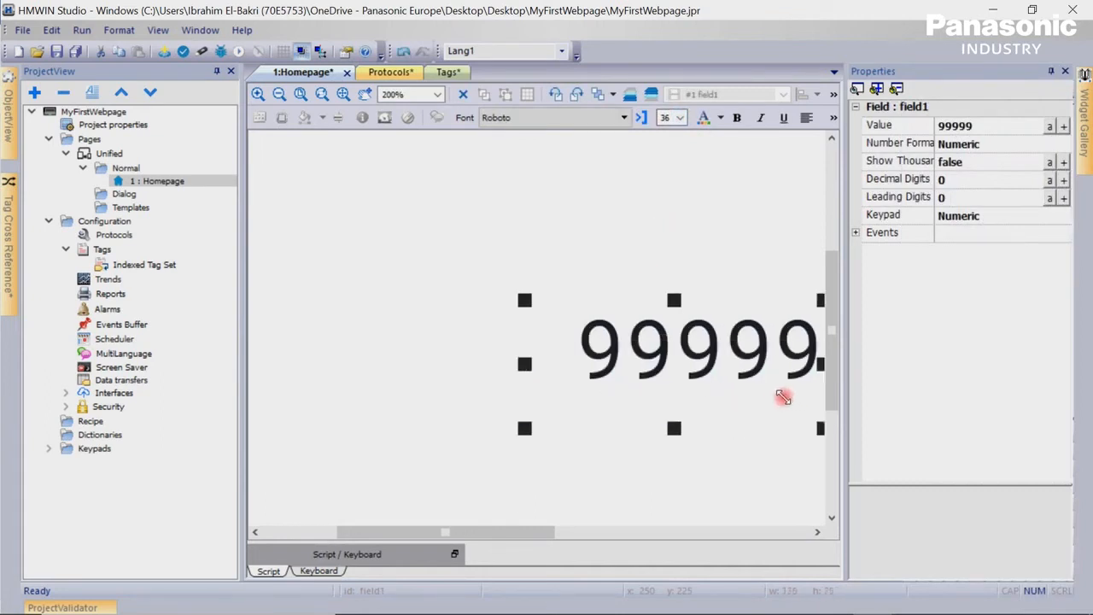
mouse_move(846, 364)
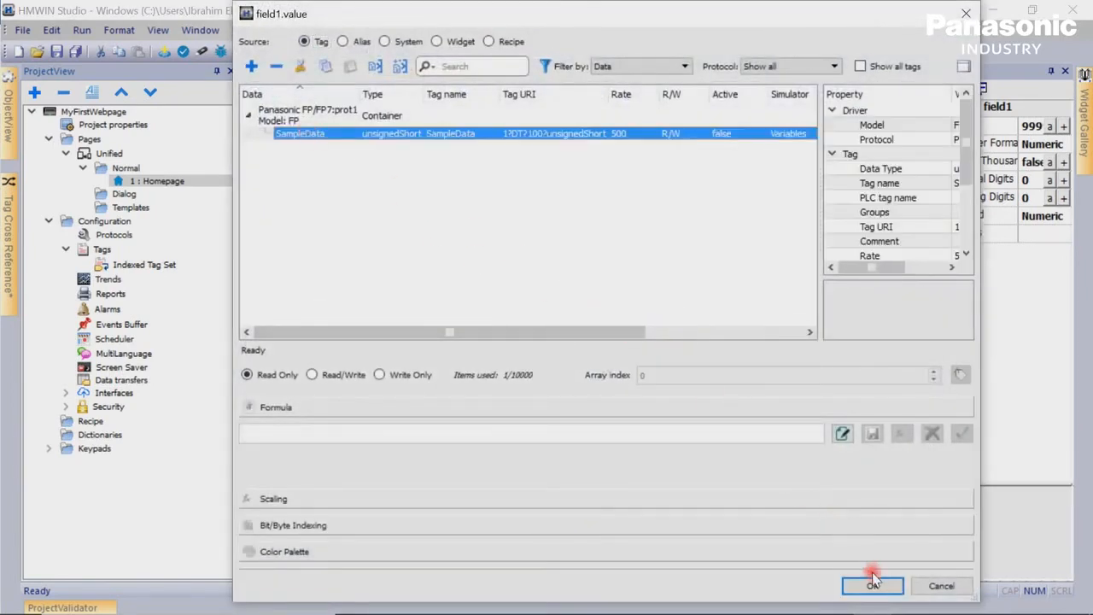
left_click(877, 586)
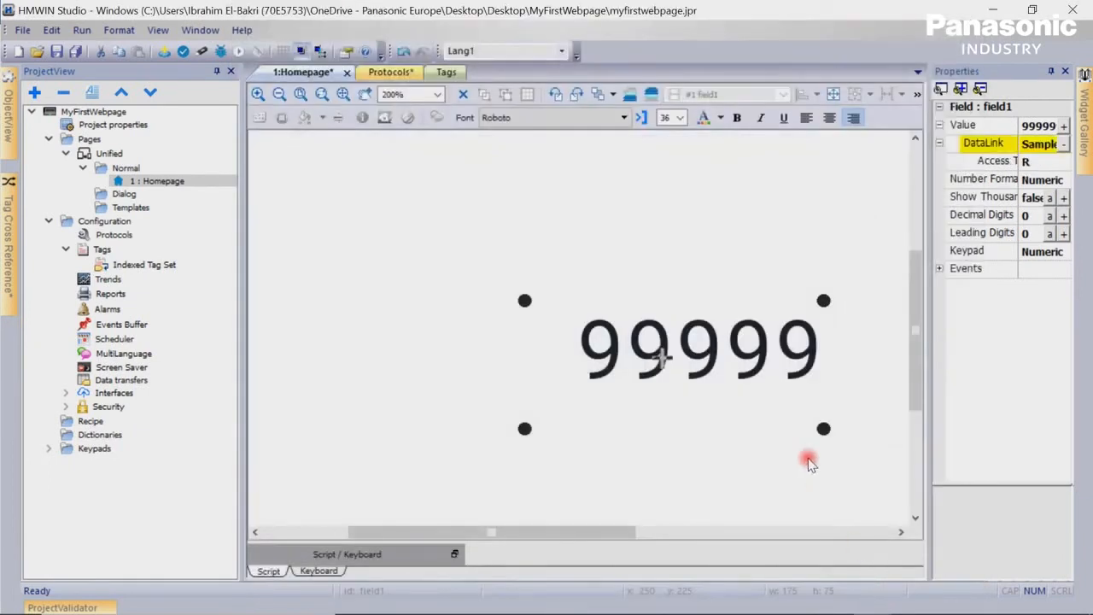
mouse_move(904, 227)
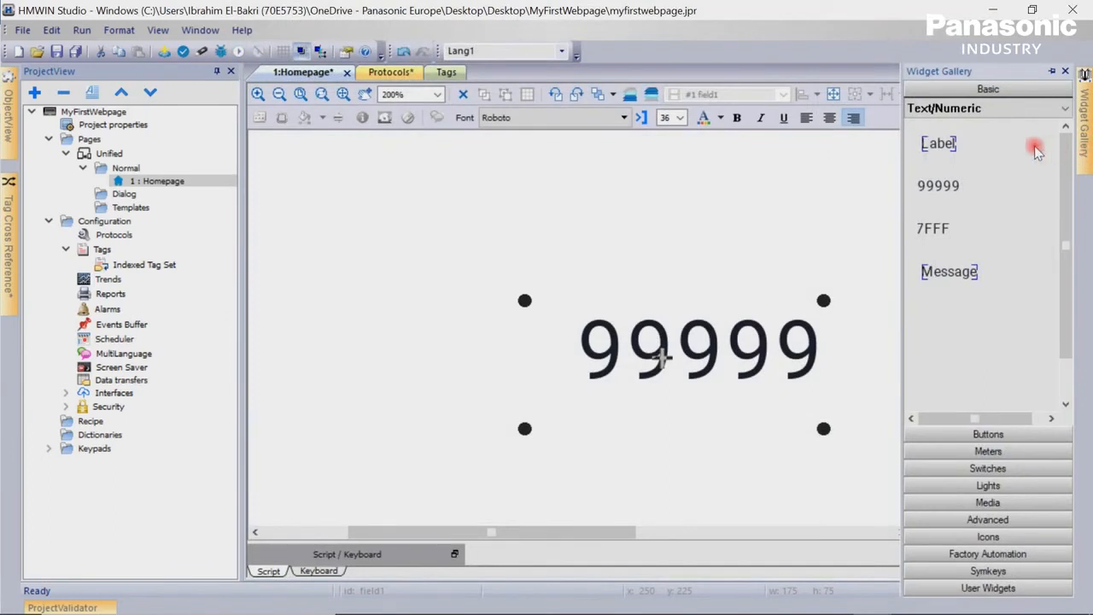
Step: Place a label left of the number reading 'Sample Data:' at font size 36
left_click_drag(939, 143, 396, 348)
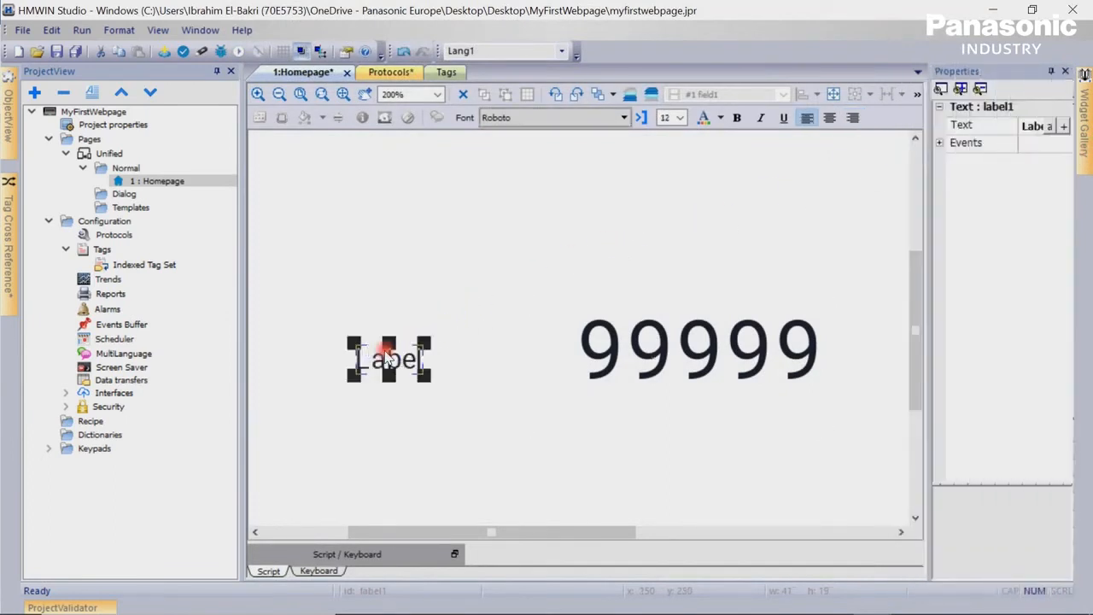
double_click(388, 360)
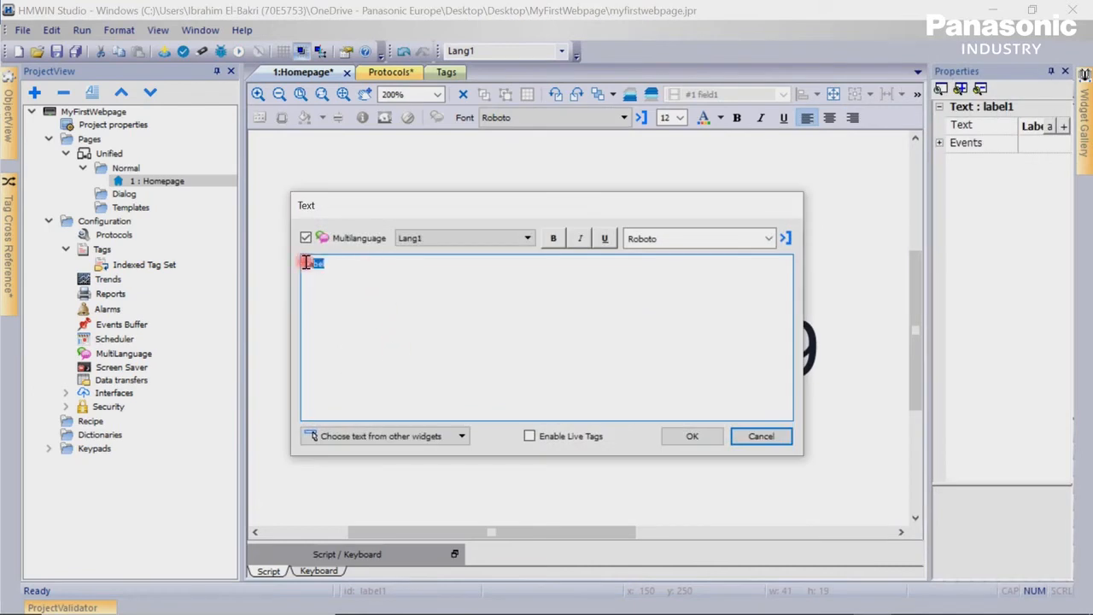
type("Sample Da")
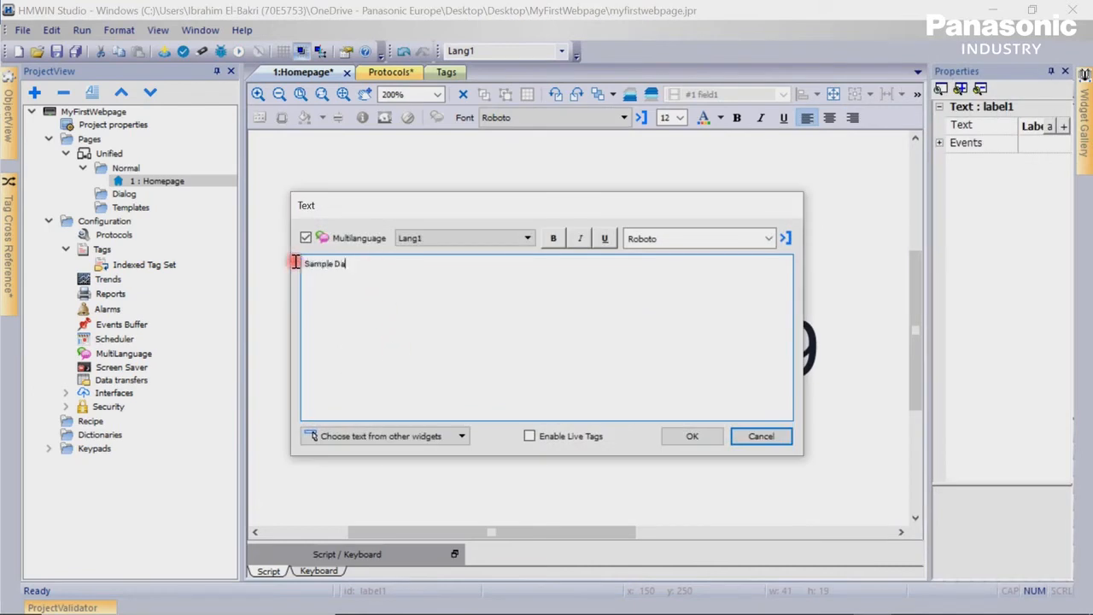
left_click(693, 436)
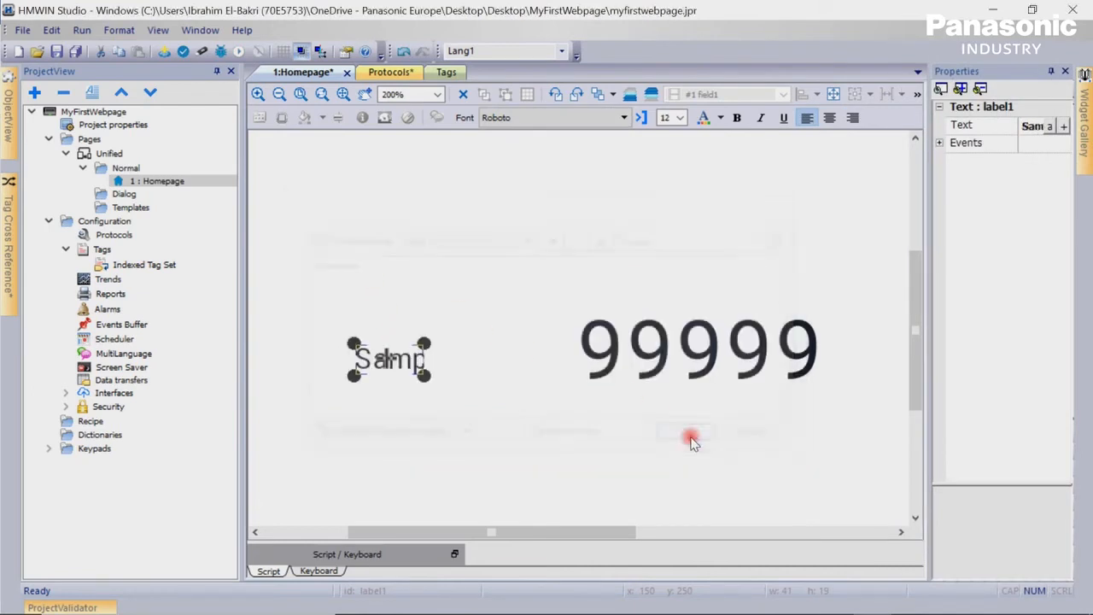
left_click(681, 117)
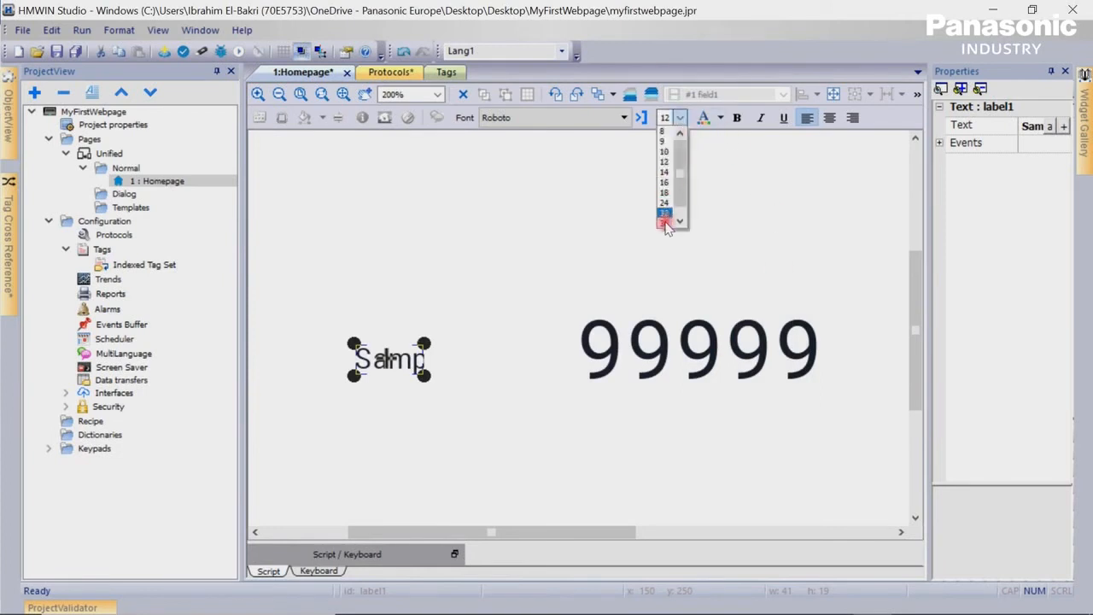
left_click(663, 212)
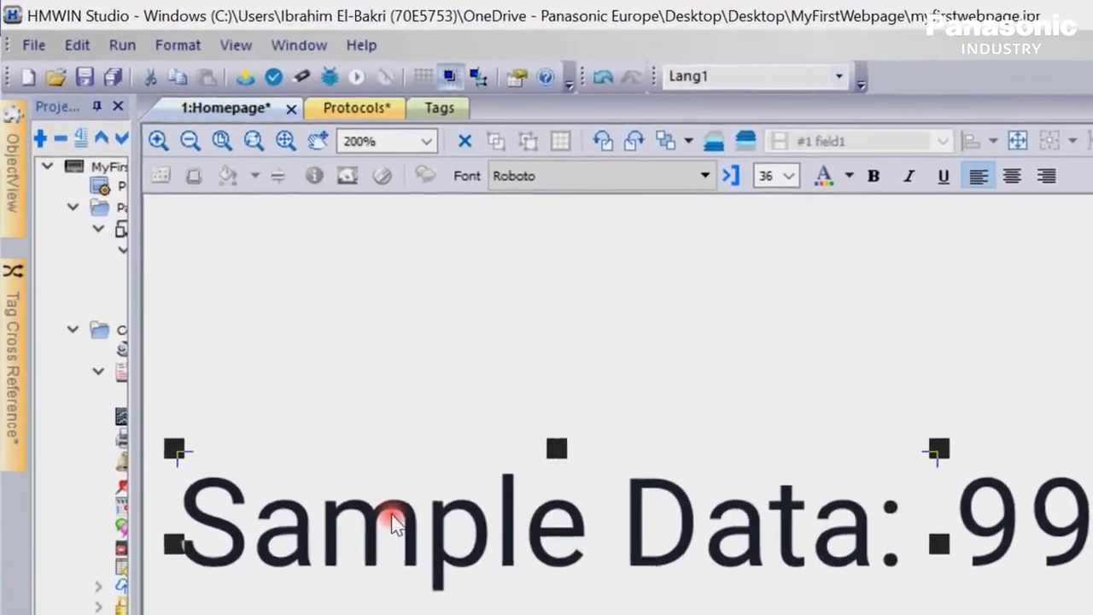
Step: Download the HMWIN project to the FP-I4C at IP 192.168.0.1 and close the finished download window
left_click(122, 44)
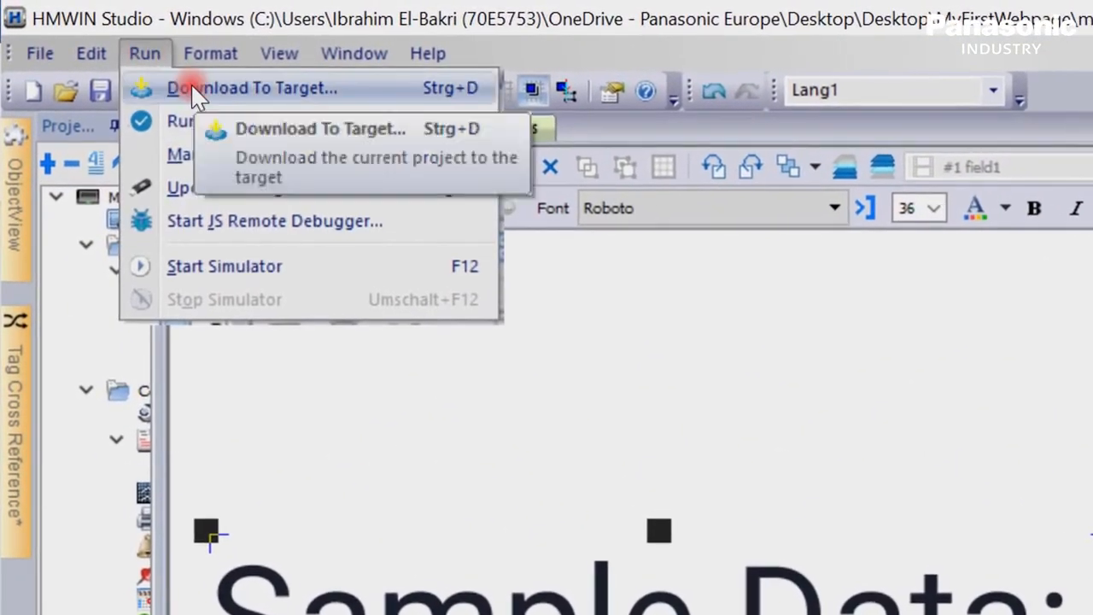
left_click(239, 88)
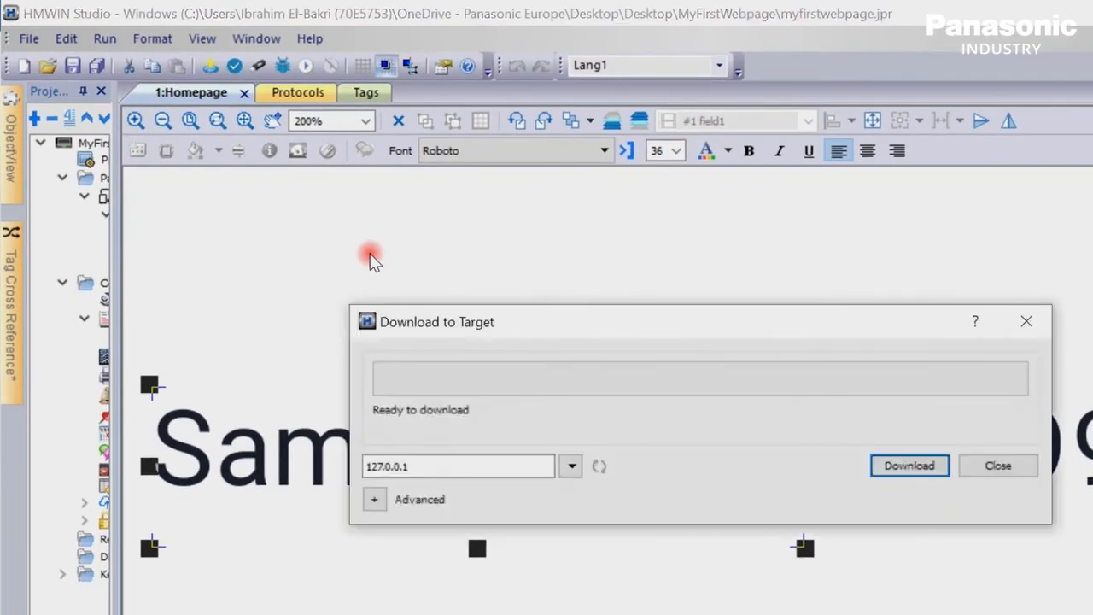
left_click(570, 467)
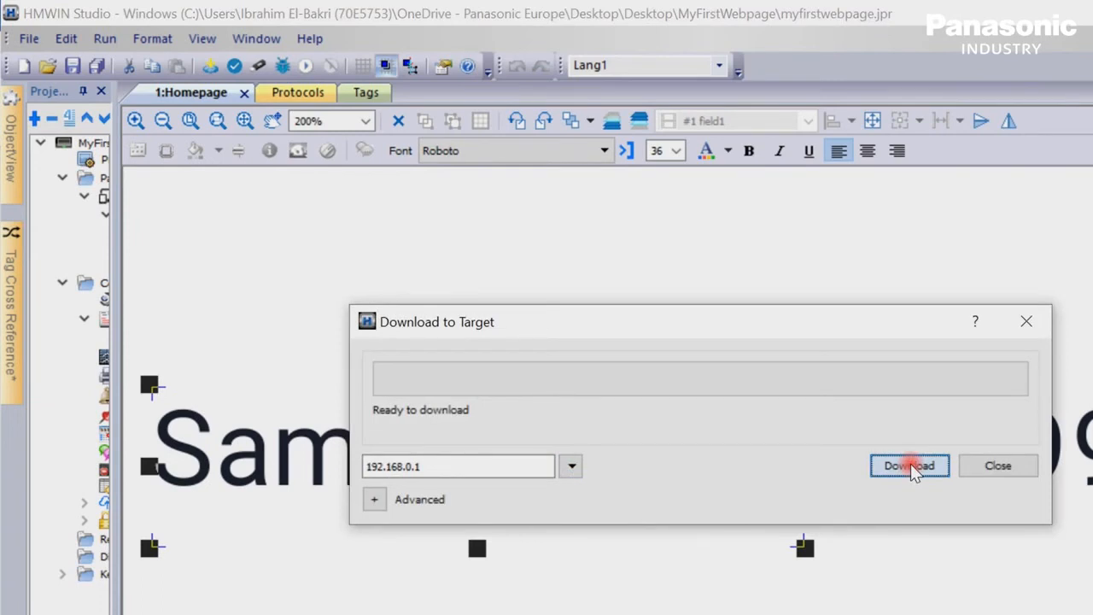
left_click(909, 465)
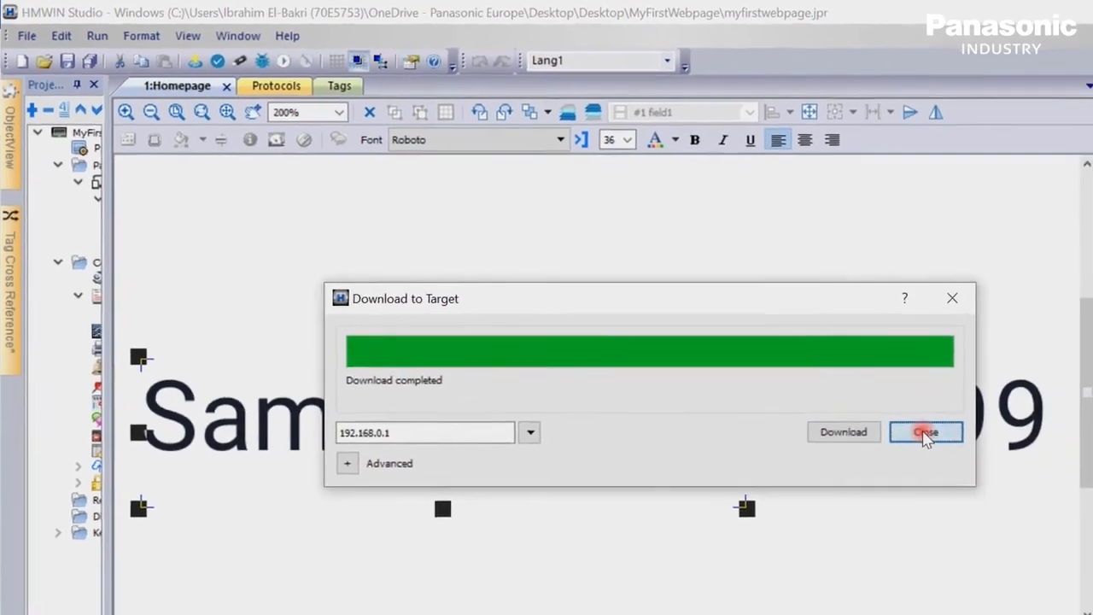
left_click(926, 432)
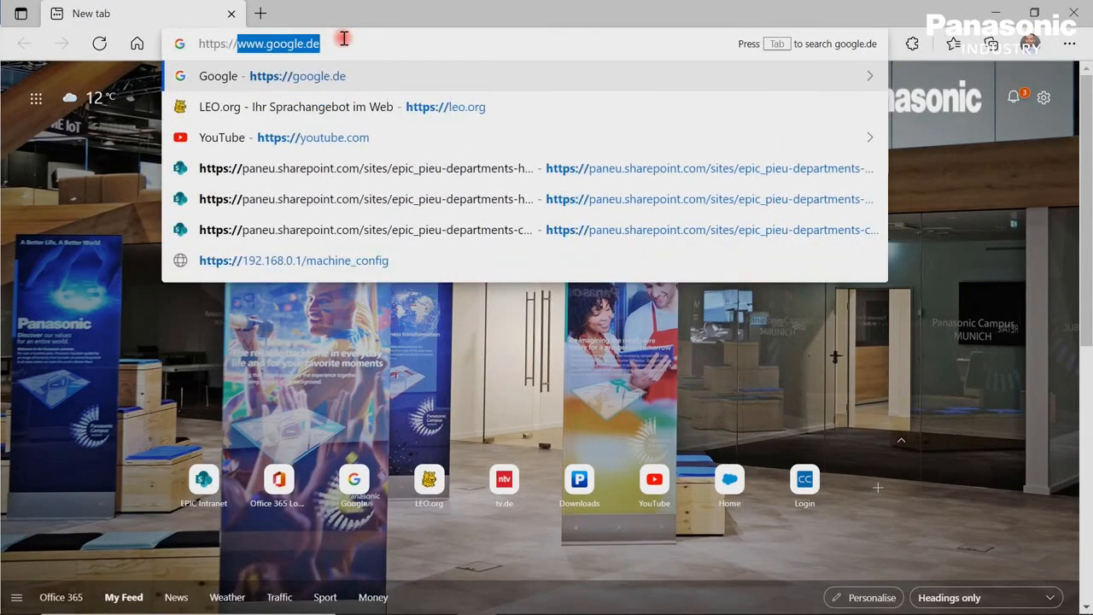
left_click(293, 260)
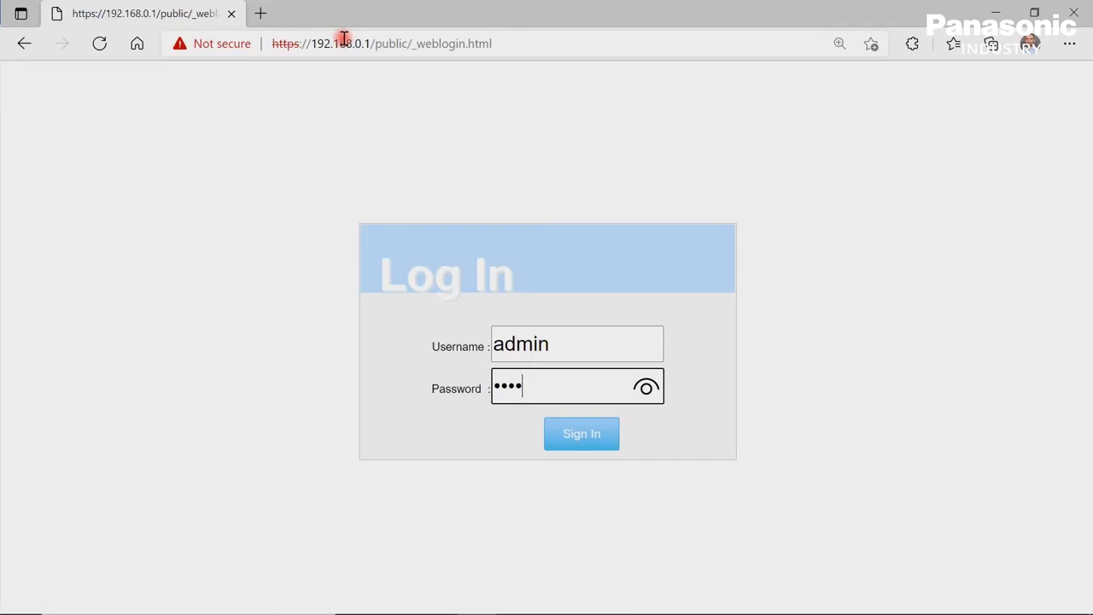
left_click(582, 433)
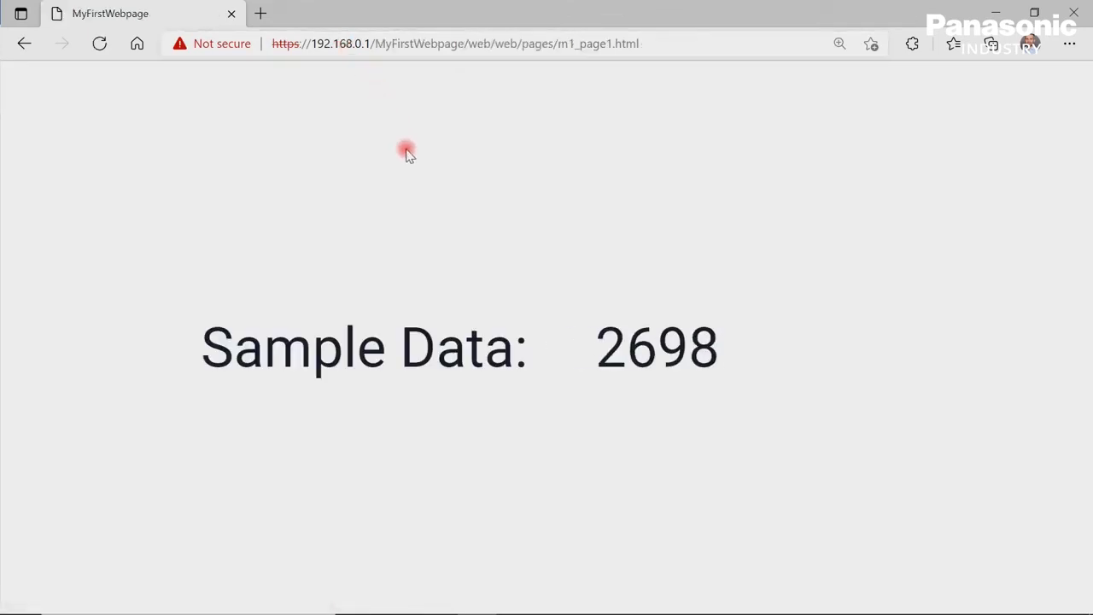